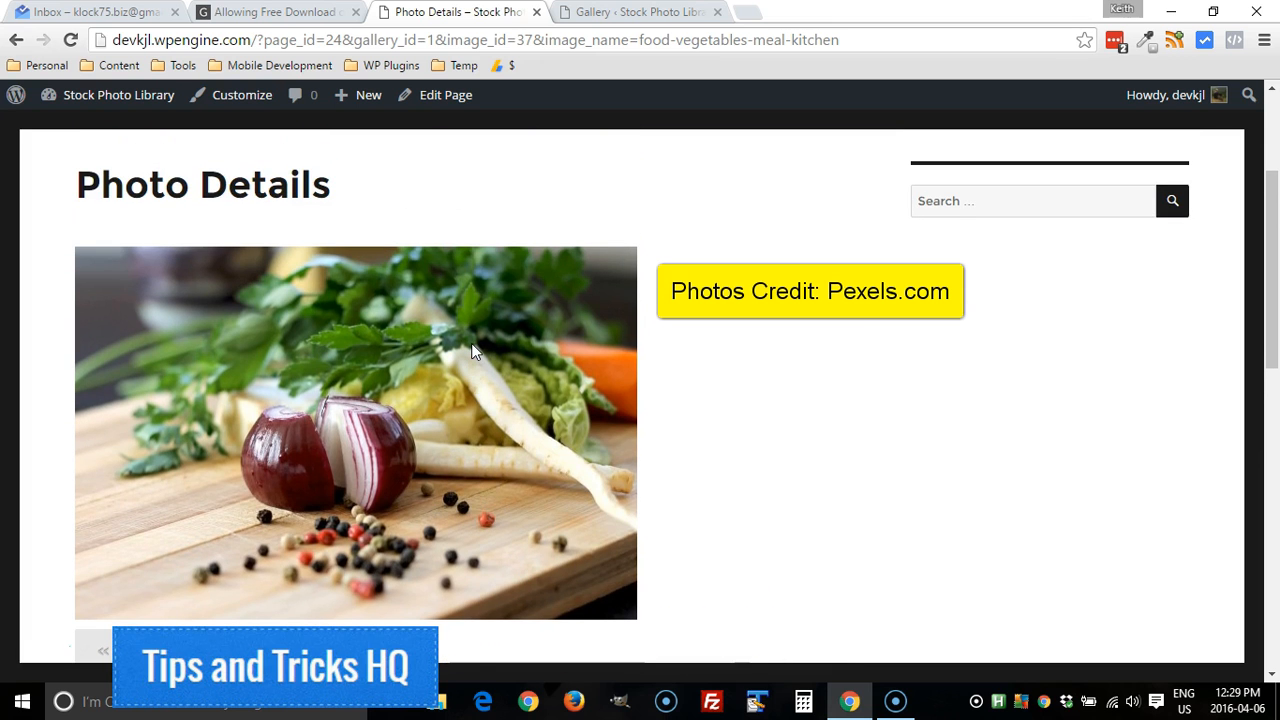
Step: Scroll through the WP Photo Seller Gallery admin page's general gallery settings
scroll(down, 3)
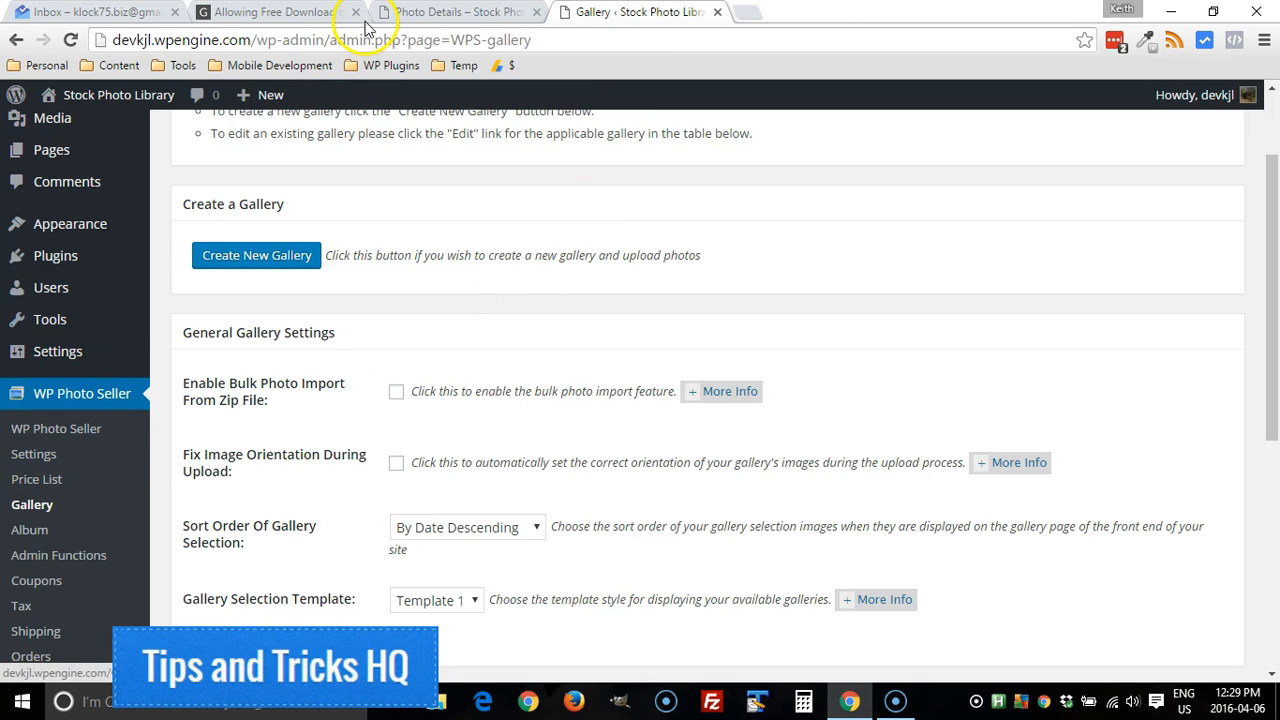
mouse_move(60, 397)
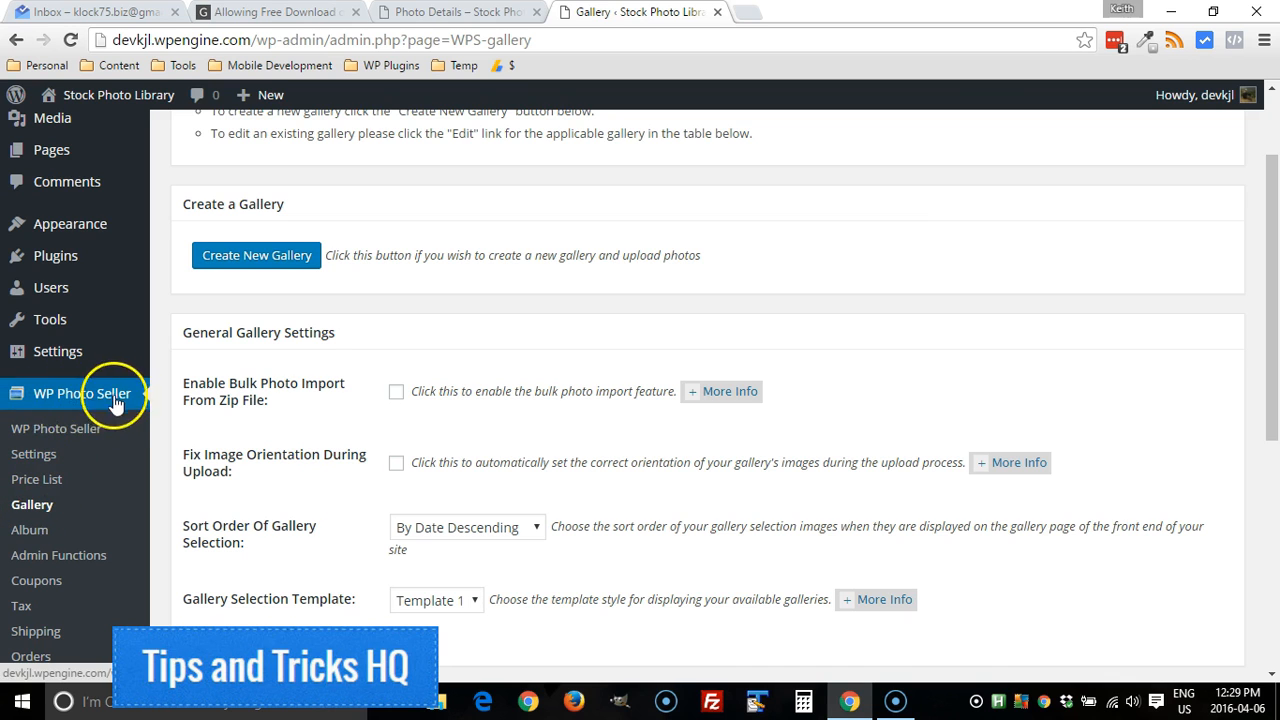
Step: From Gallery's Existing Galleries list, open the Food gallery's edit page
click(60, 390)
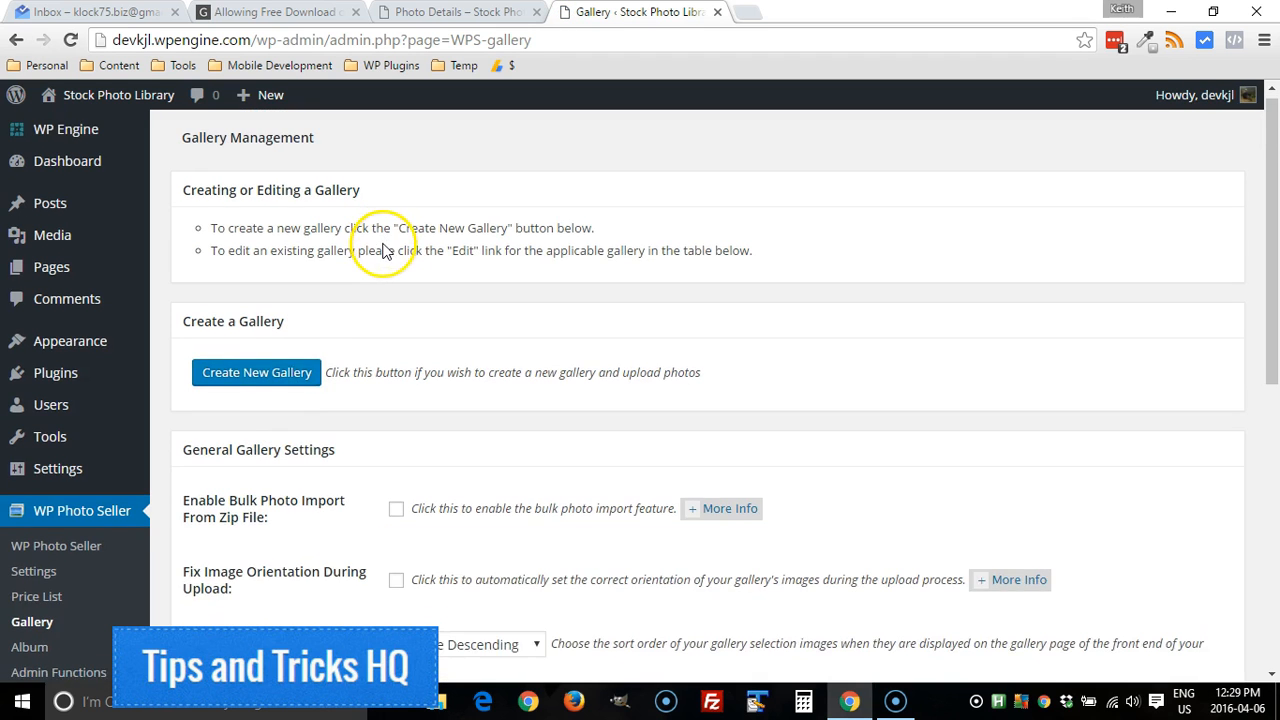
scroll(down, 3)
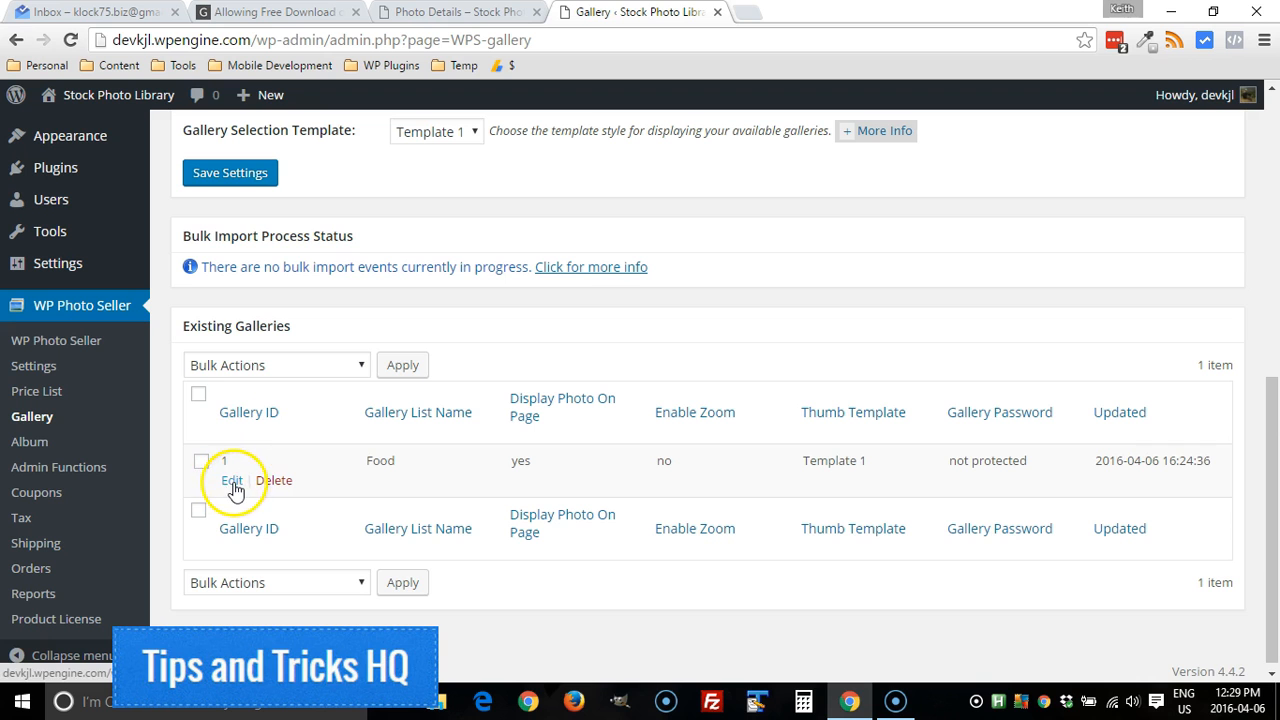
click(231, 480)
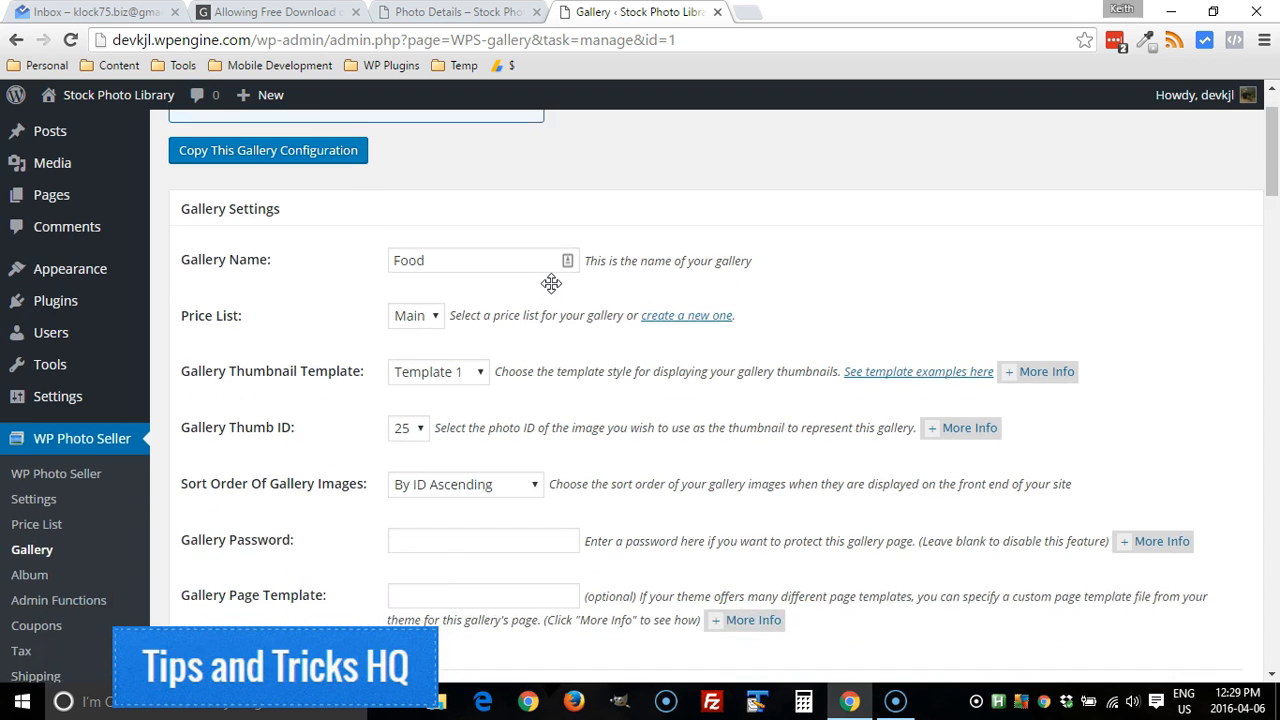
Step: Tick Enable Instant Download under Preview Photo via Page and save the Food gallery
scroll(down, 3)
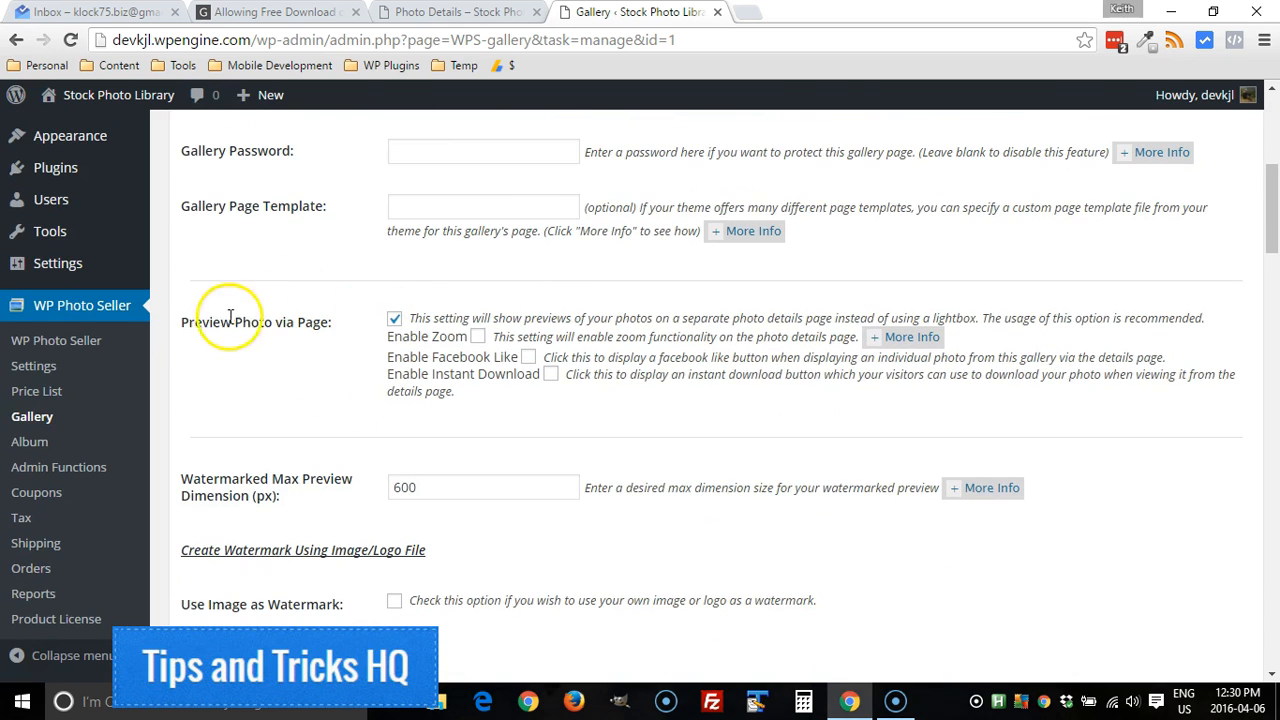
mouse_move(310, 318)
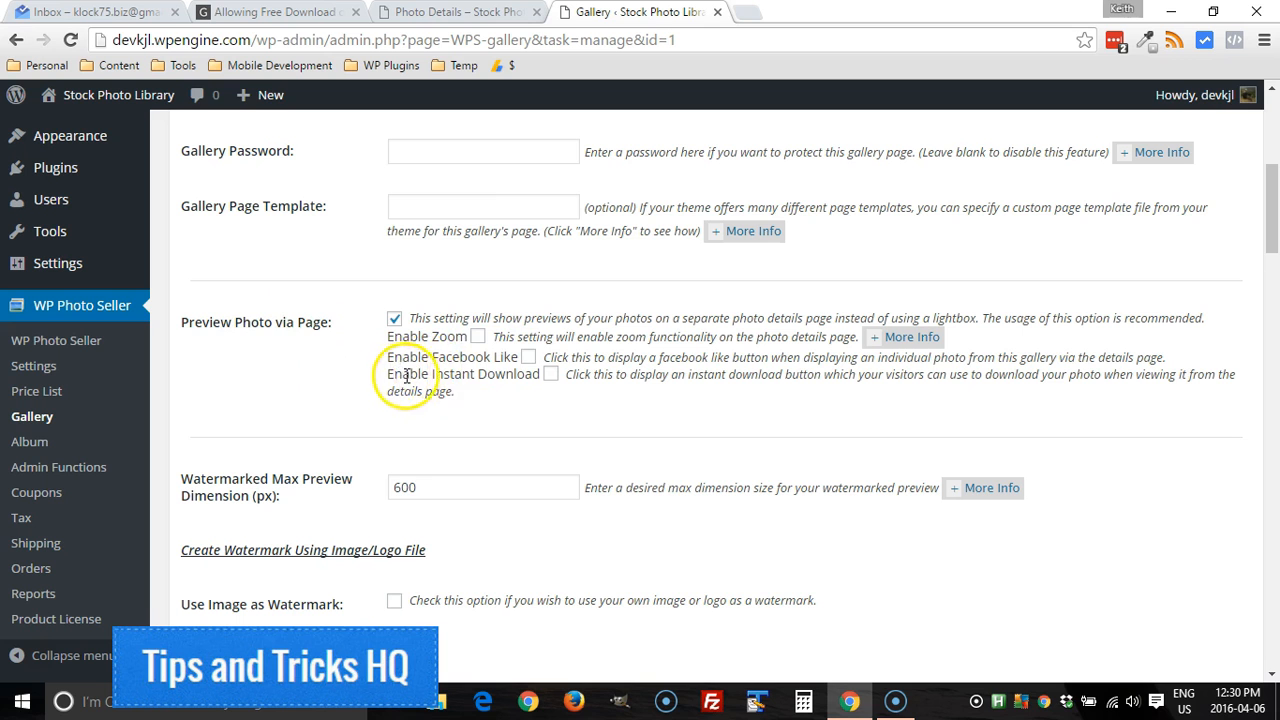
click(550, 374)
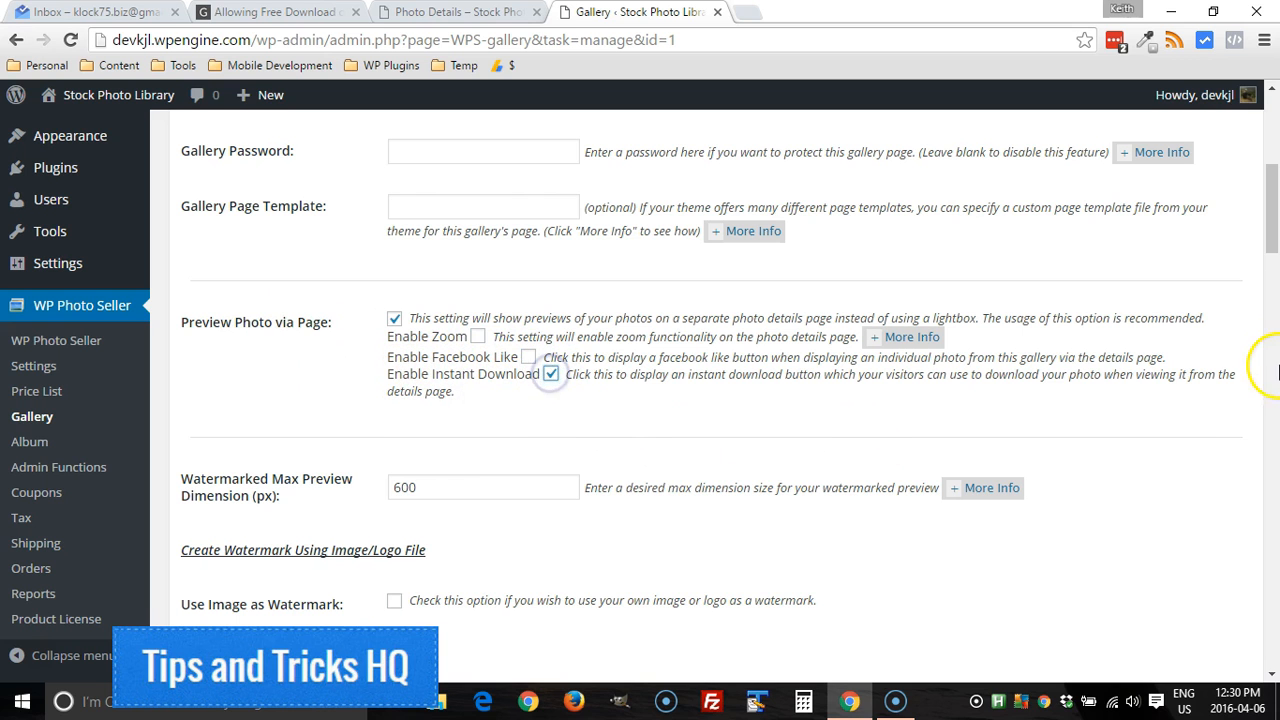
scroll(down, 3)
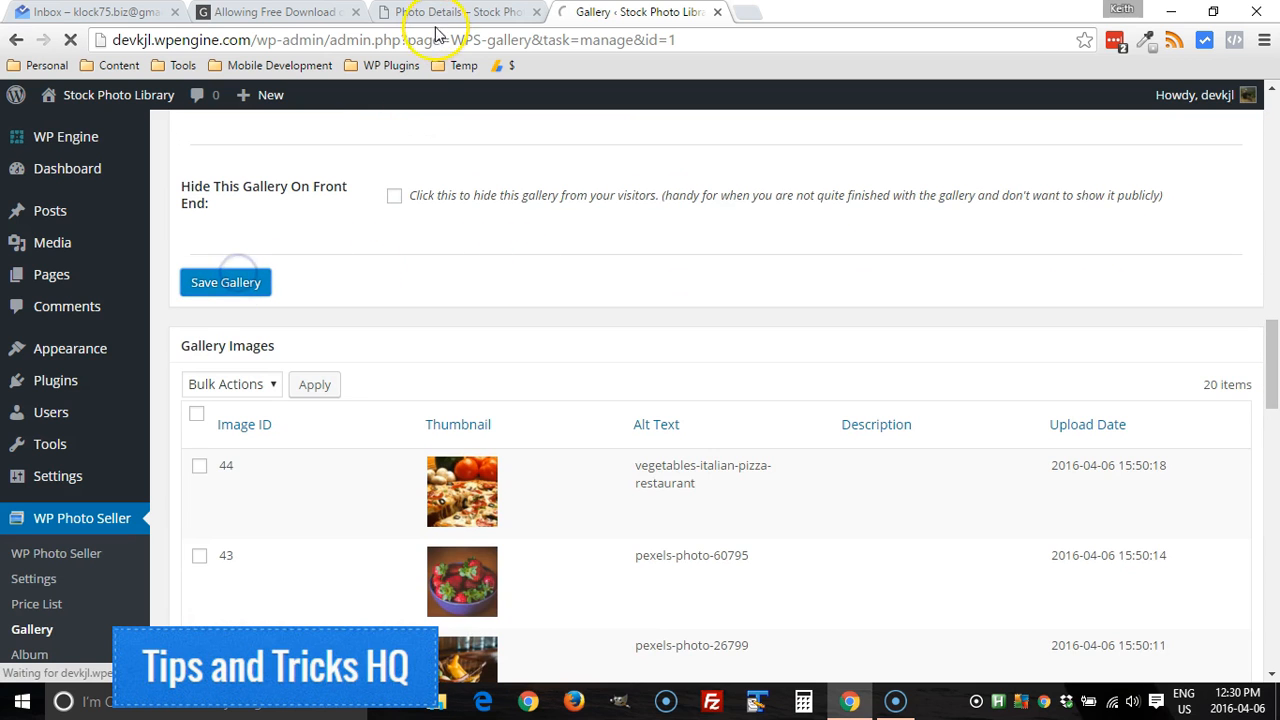
click(225, 282)
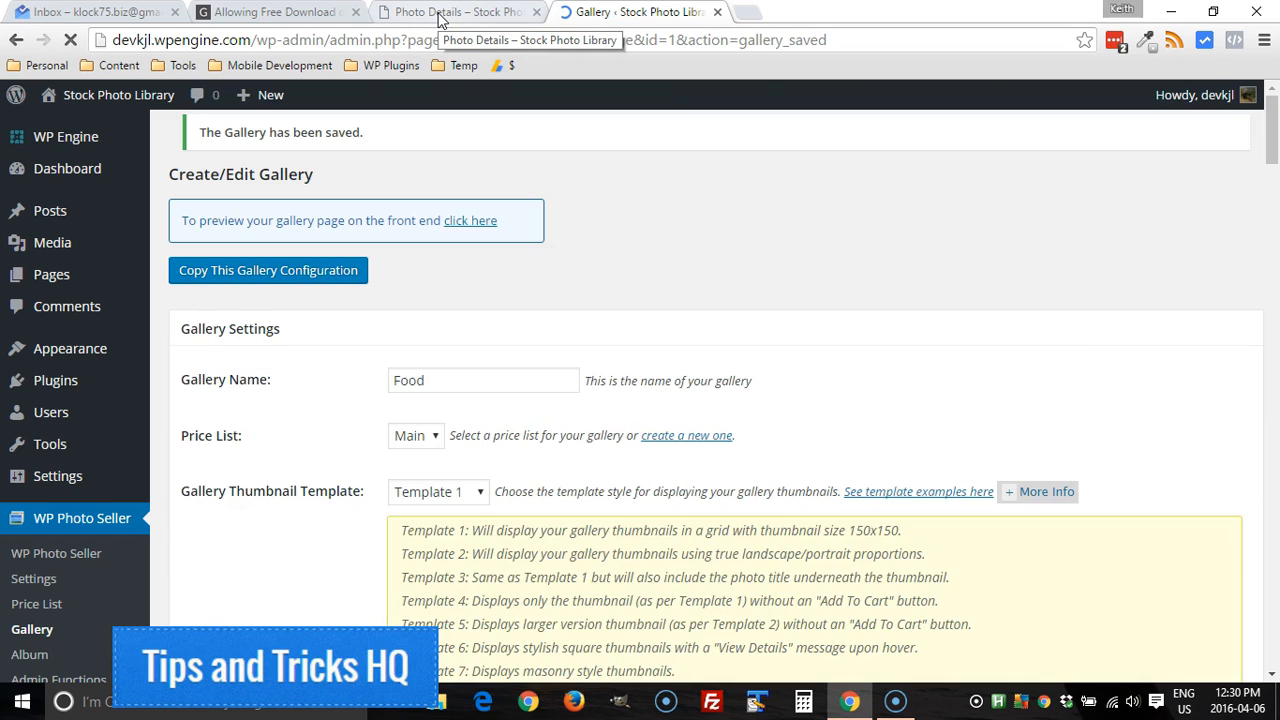
click(456, 11)
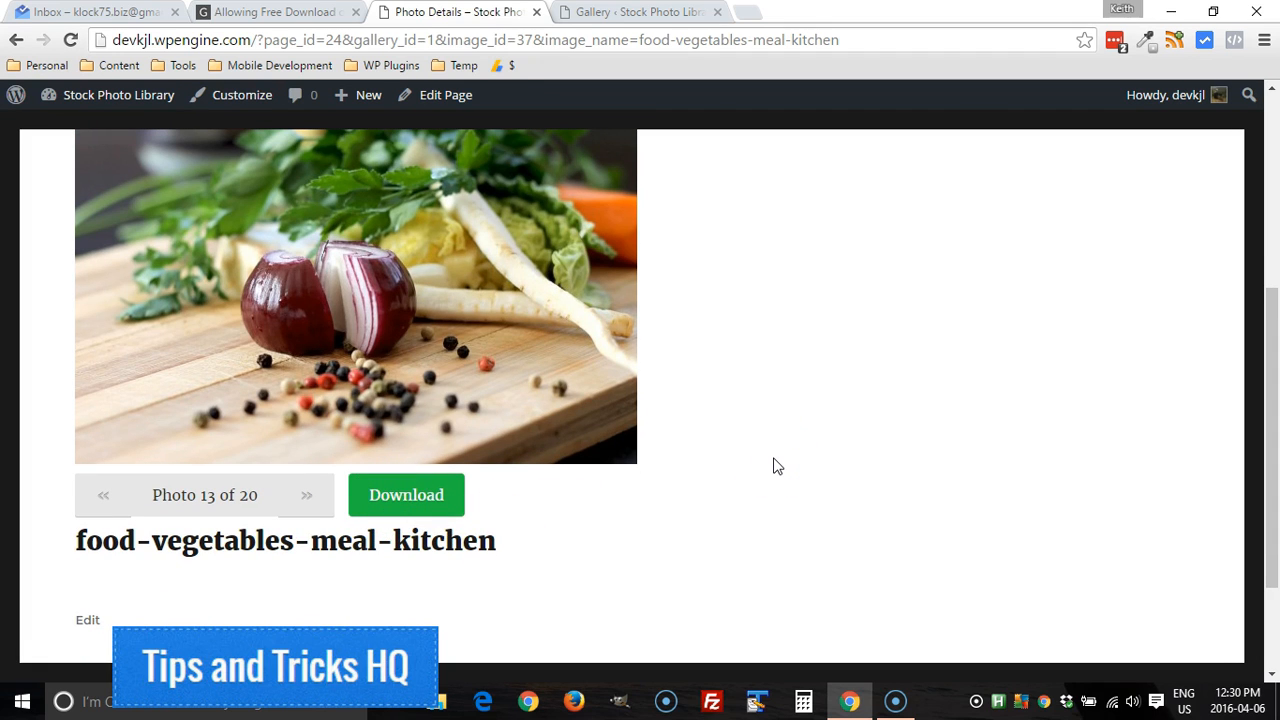
mouse_move(572, 336)
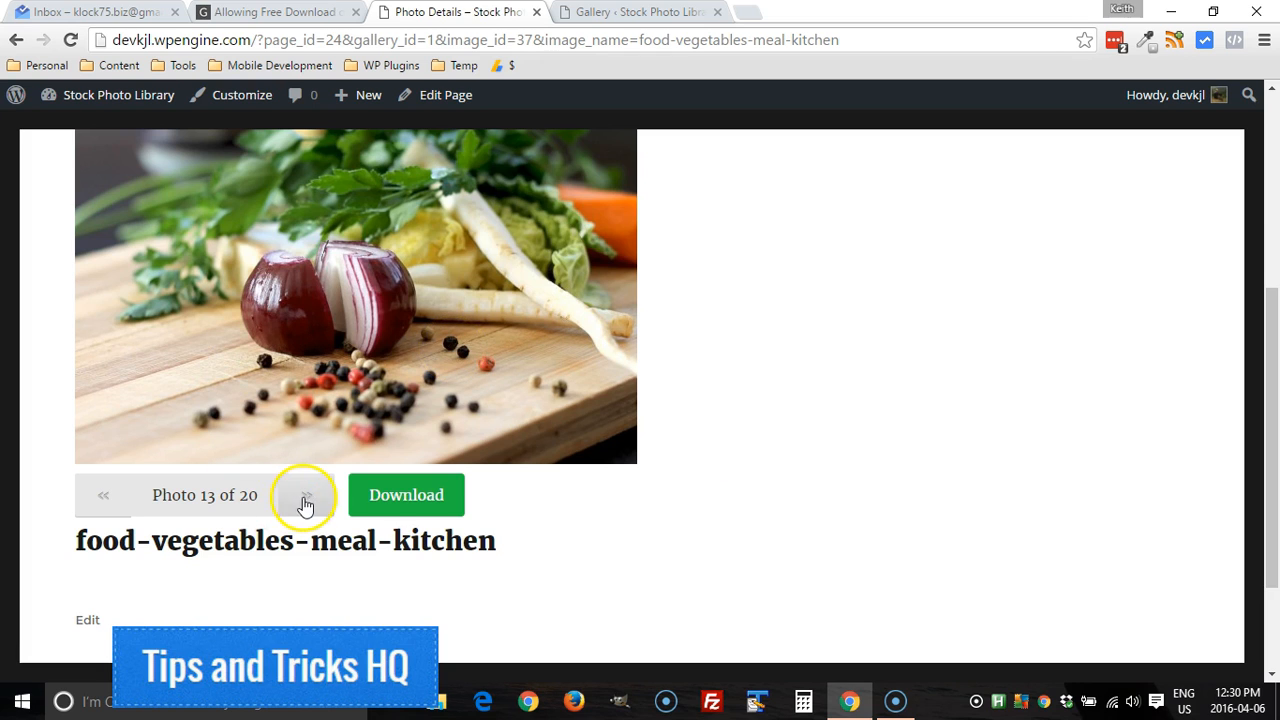
Step: Confirm the green Download button, then advance to photo 14 of 20
click(305, 495)
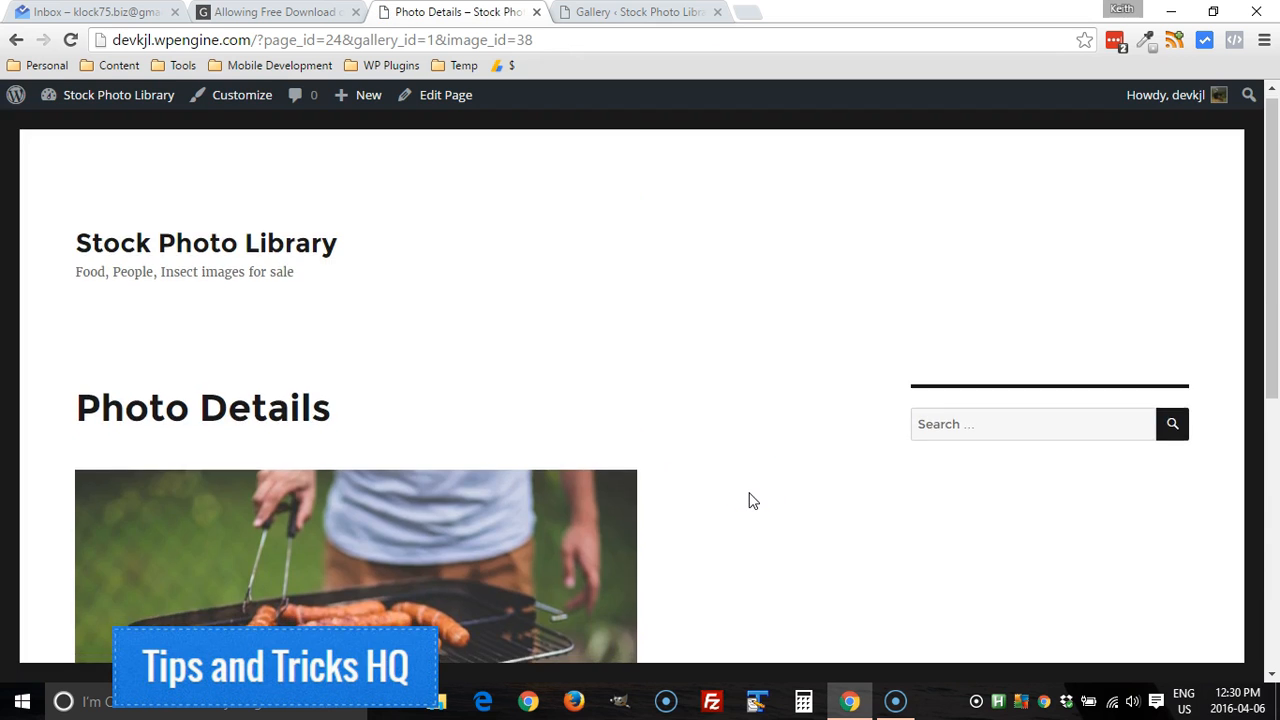
scroll(down, 3)
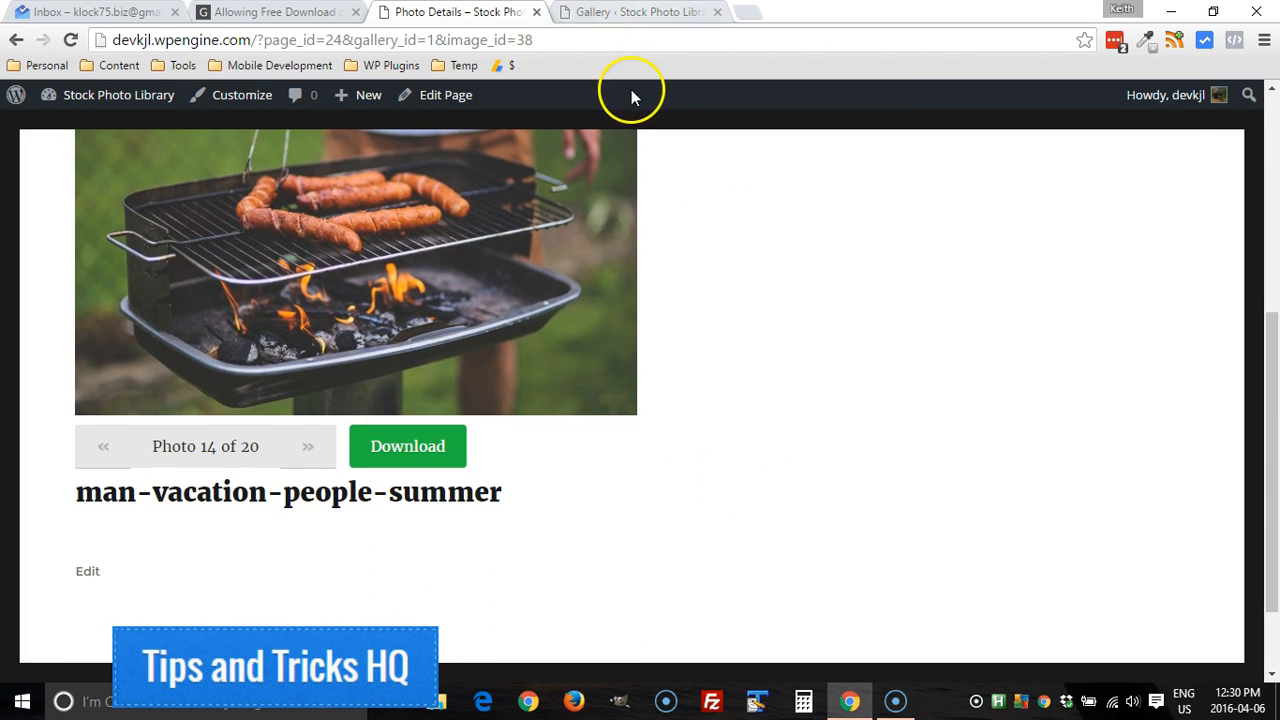
mouse_move(644, 12)
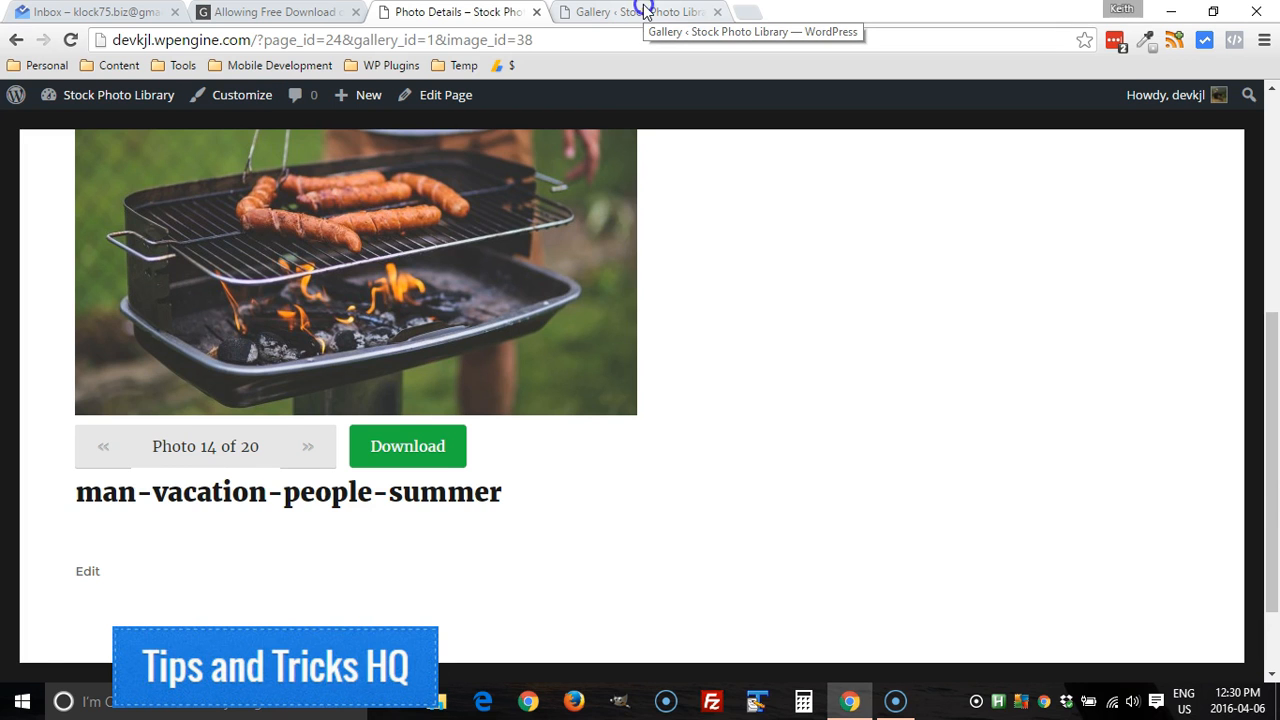
Step: Return to the admin tab and scroll through the Food gallery's saved settings
click(640, 11)
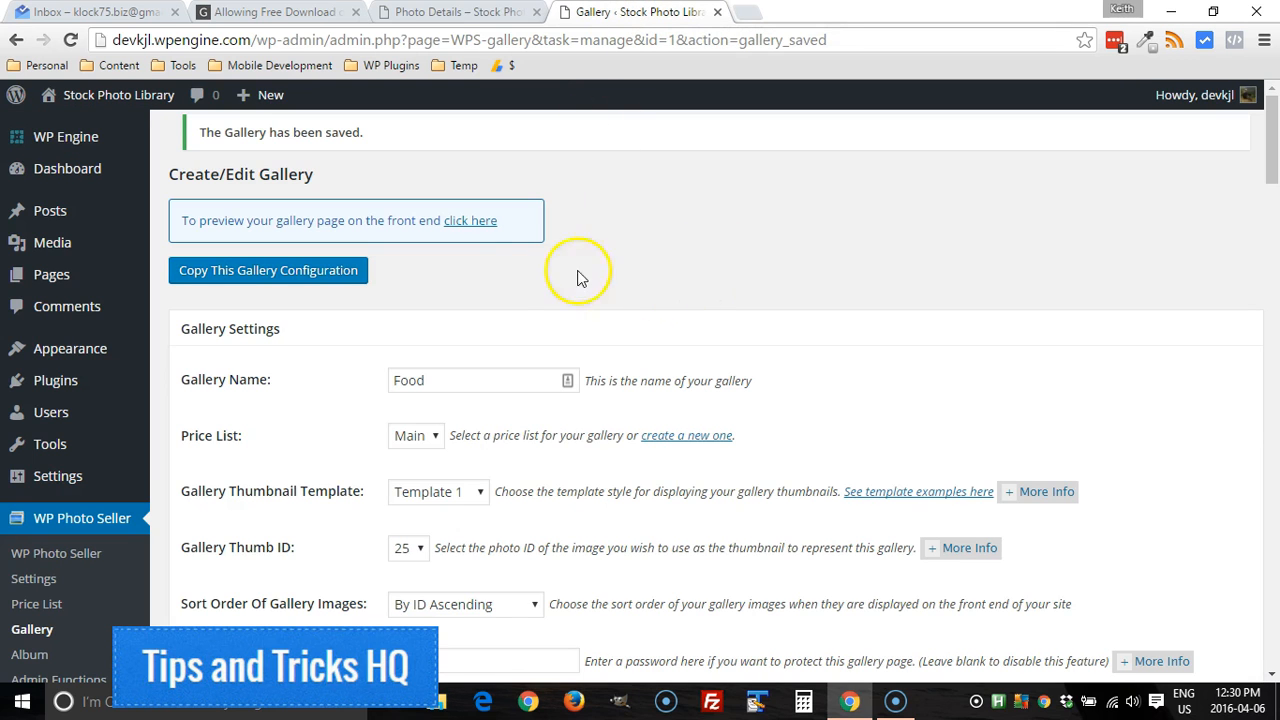
scroll(down, 3)
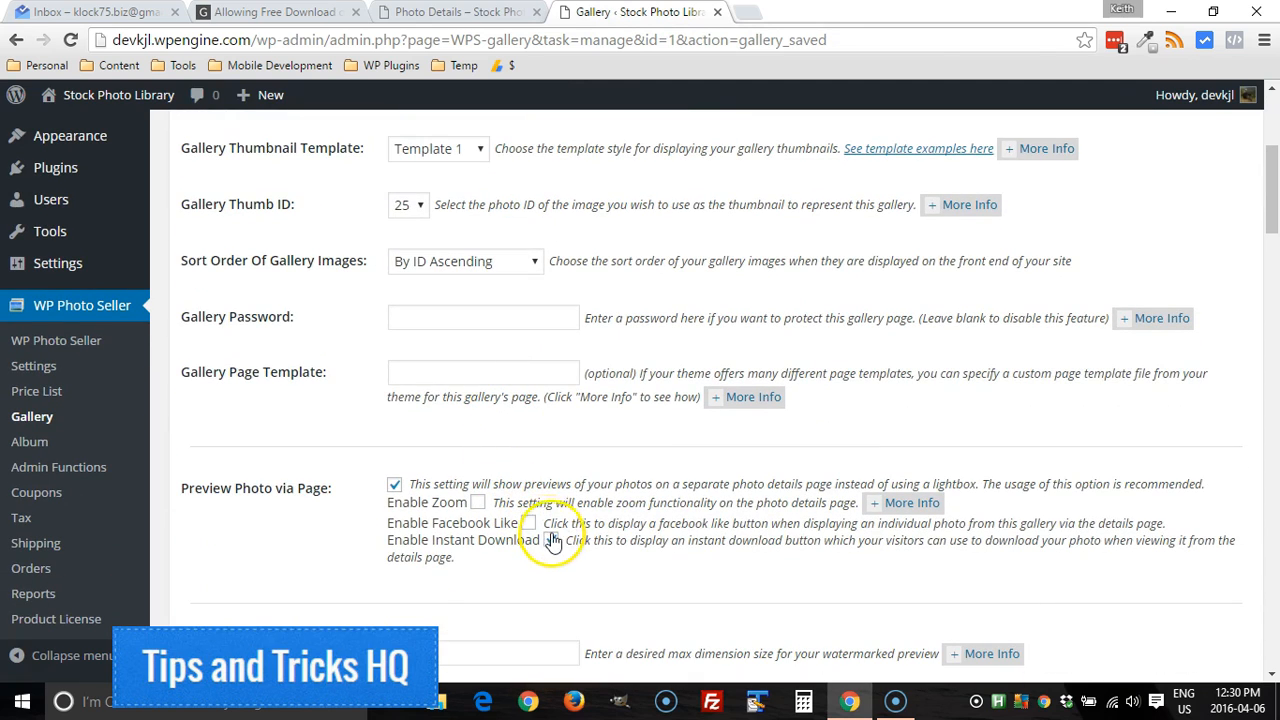
scroll(down, 3)
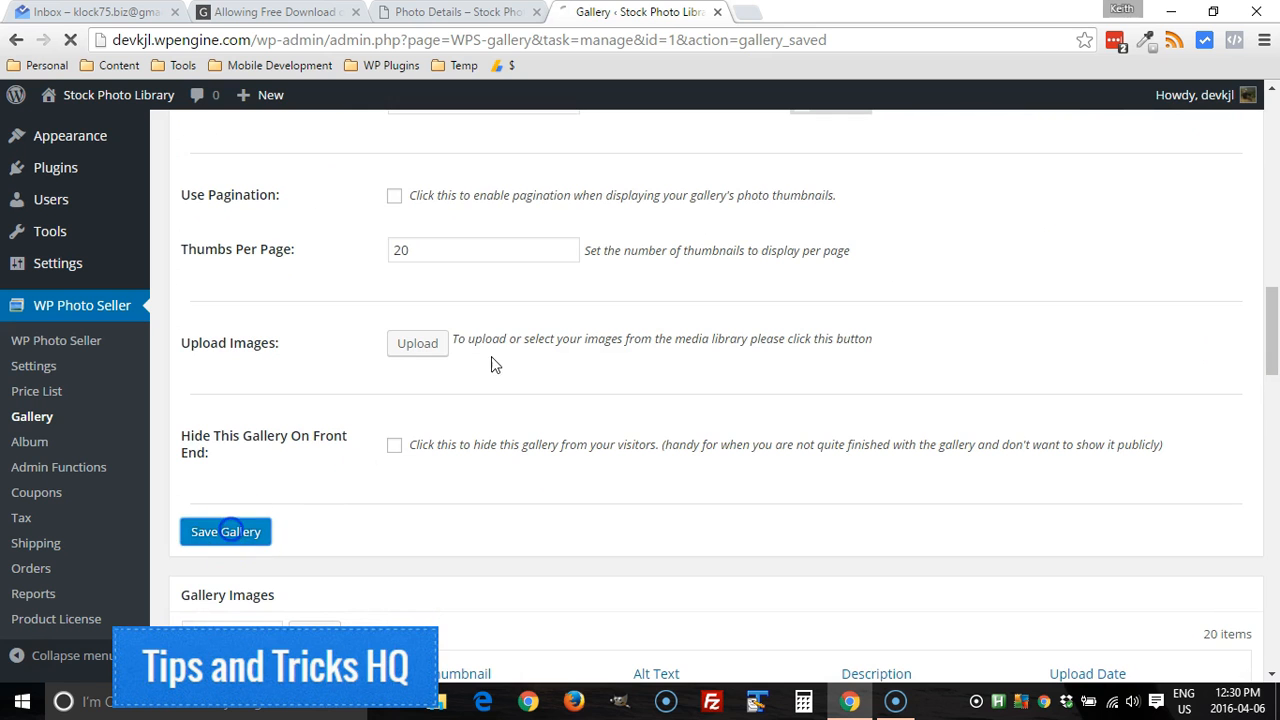
mouse_move(500, 332)
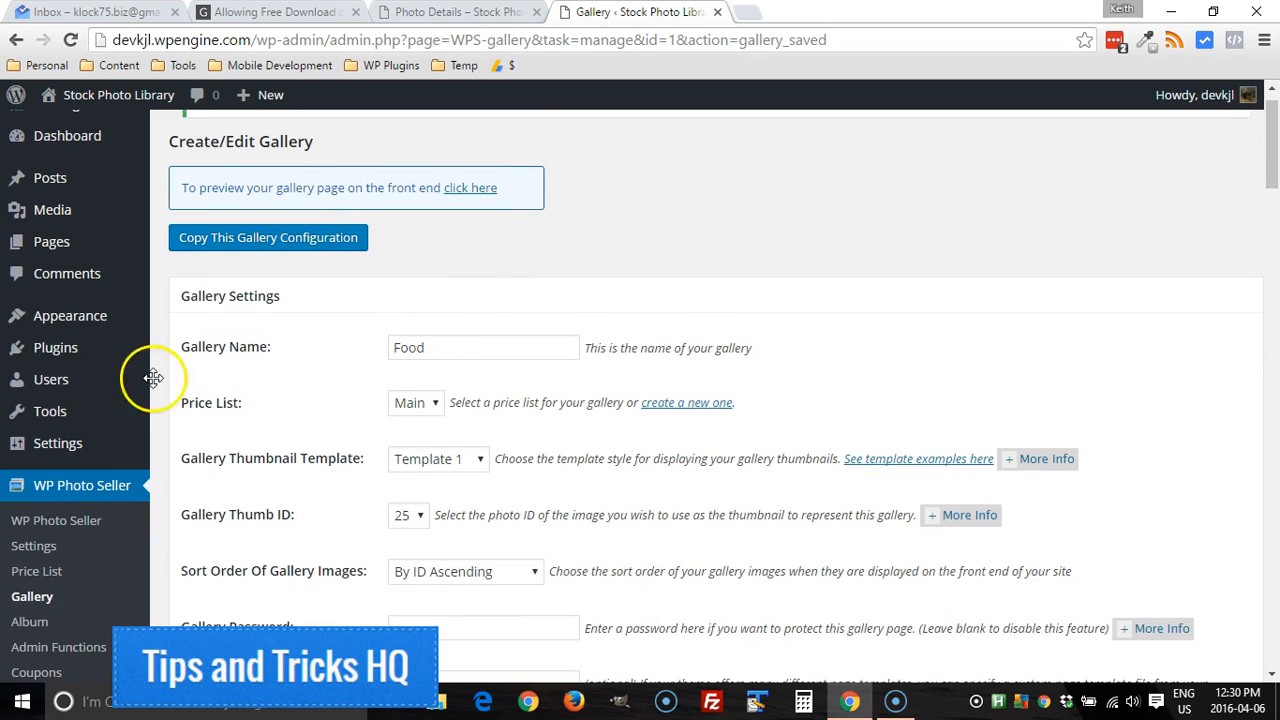
scroll(down, 3)
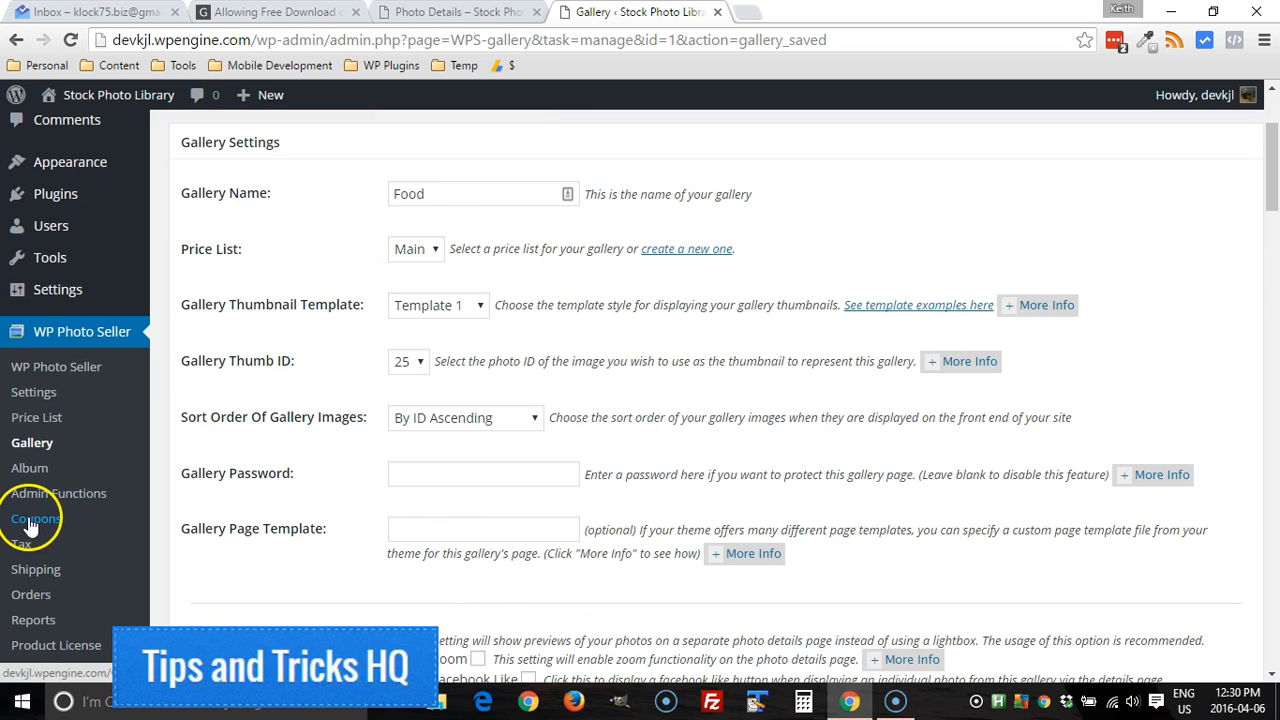
Step: Enable customer coupon codes at checkout and save the general coupon settings
click(31, 518)
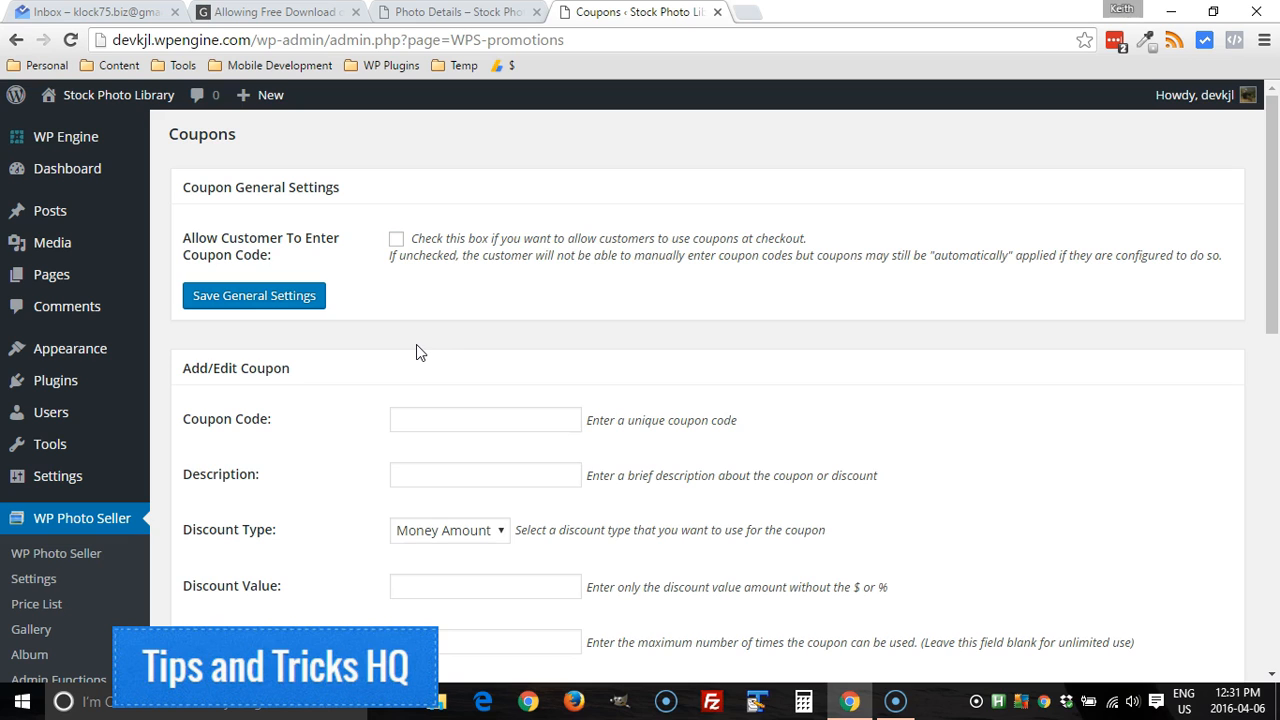
click(397, 239)
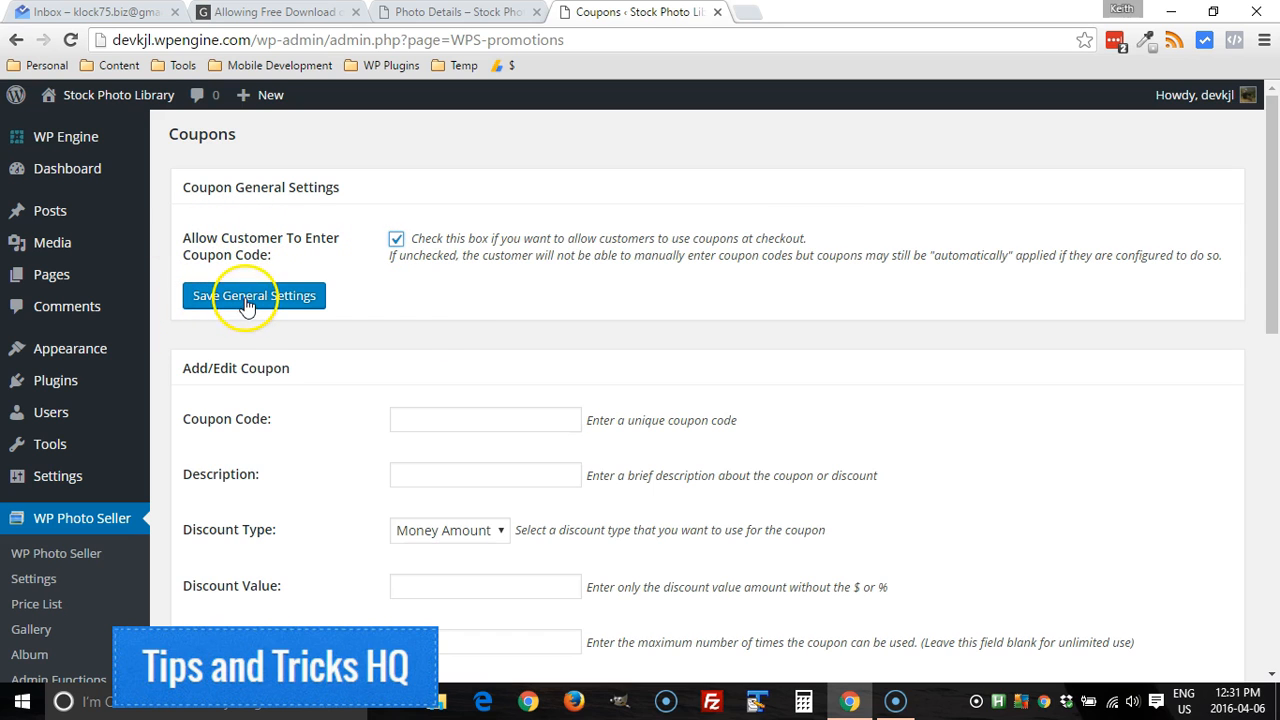
click(253, 296)
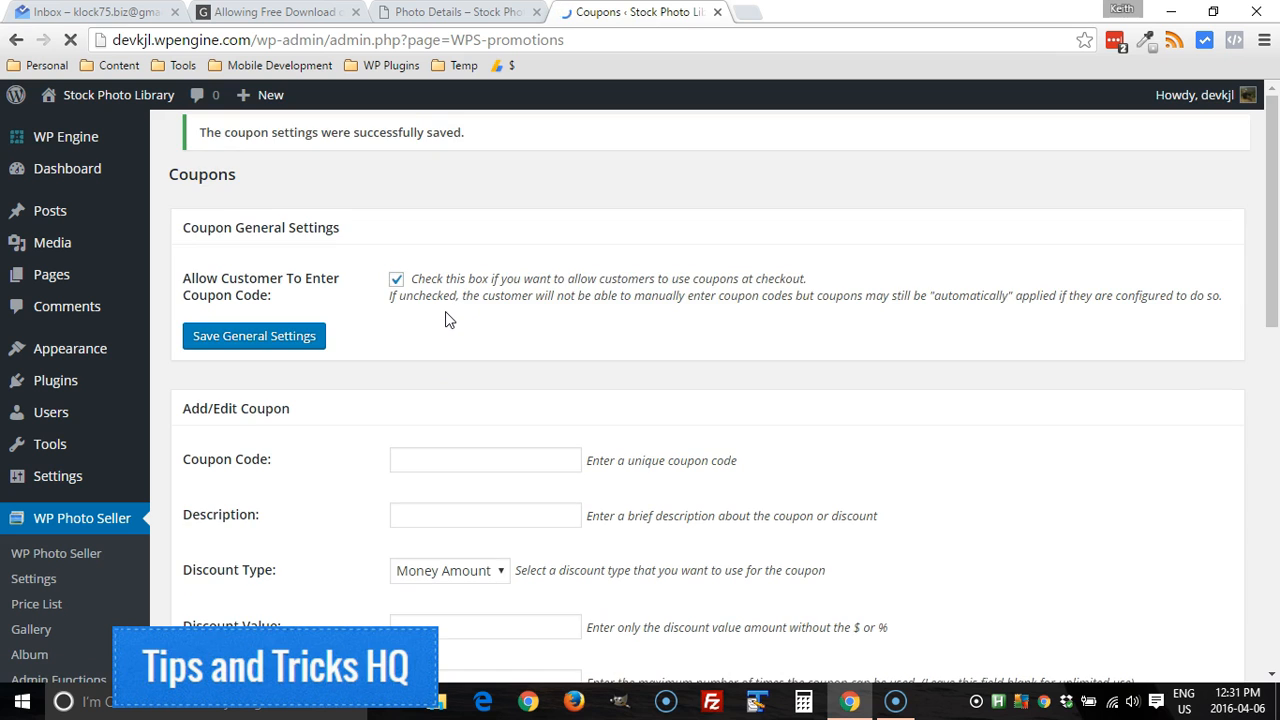
Step: Create and save an active coupon FREE with a 100 percent discount
scroll(down, 3)
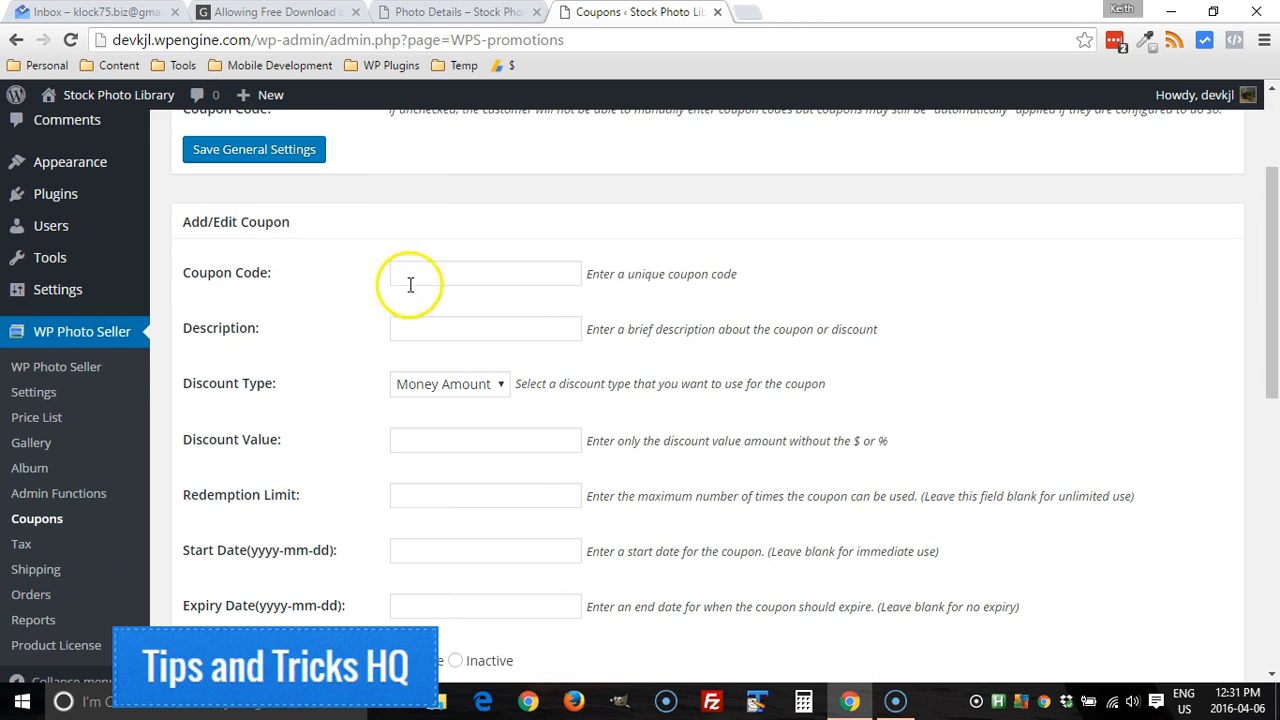
text(FREE)
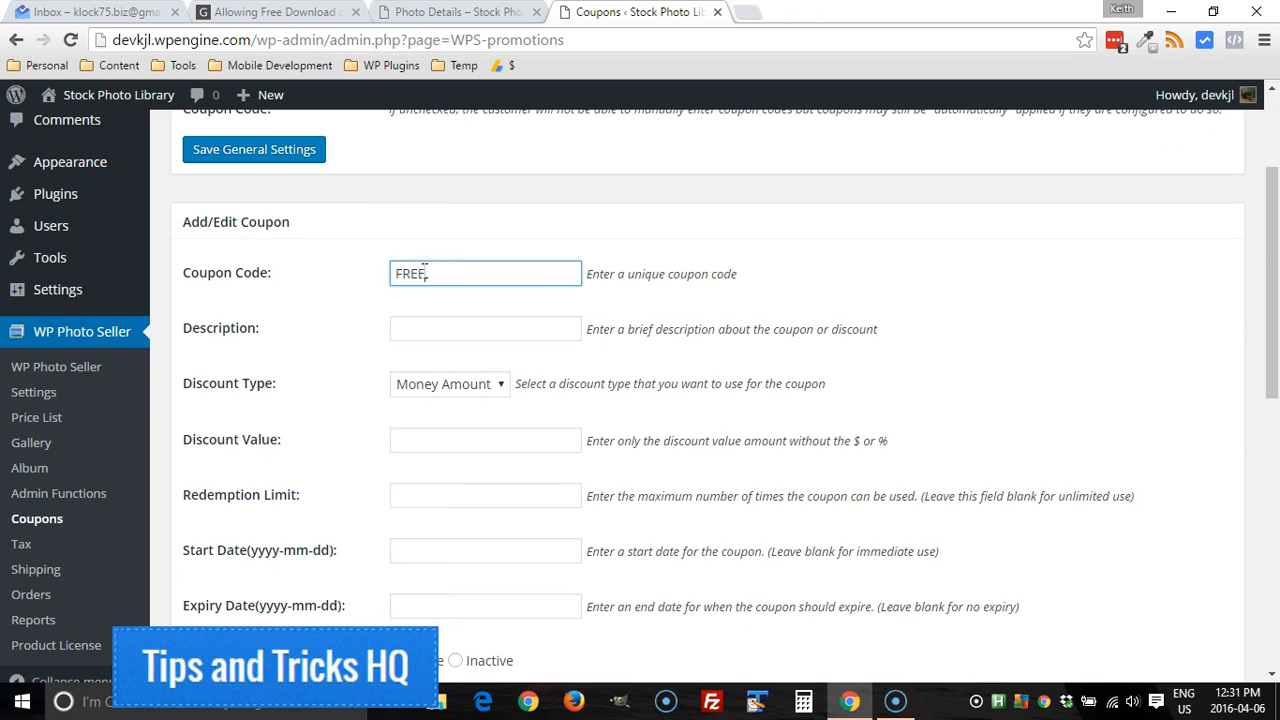
click(465, 338)
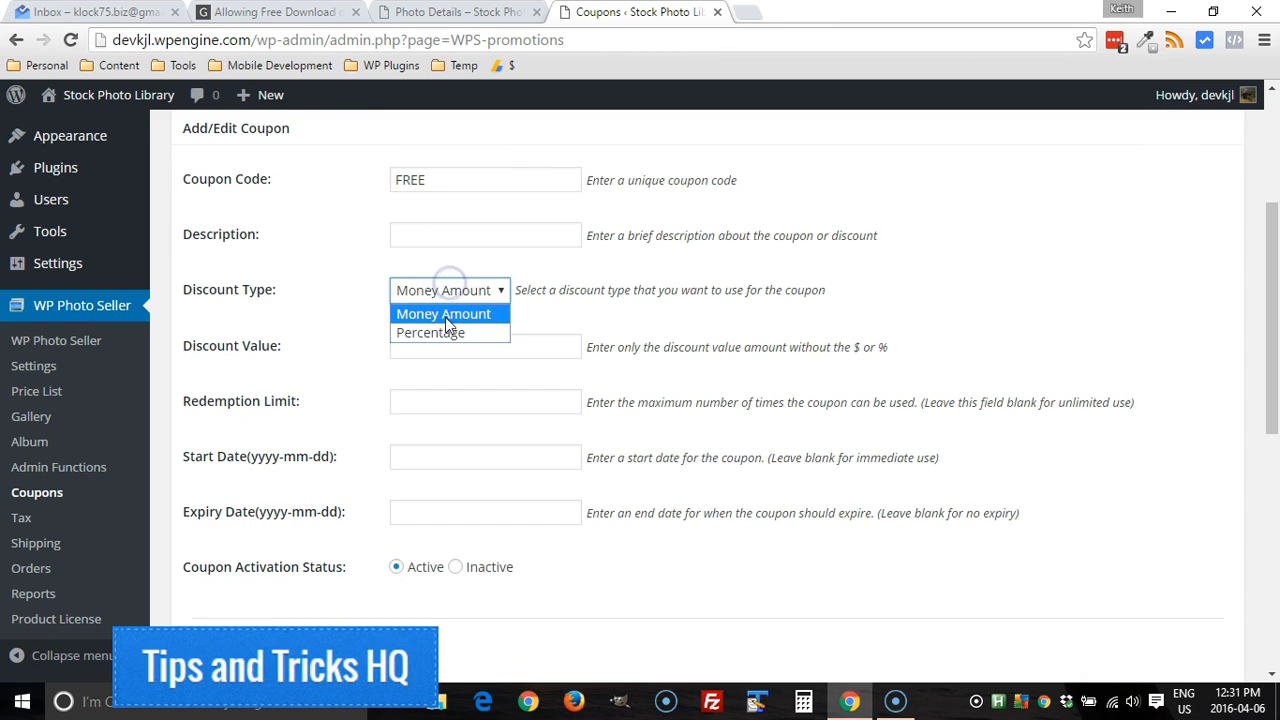
click(430, 332)
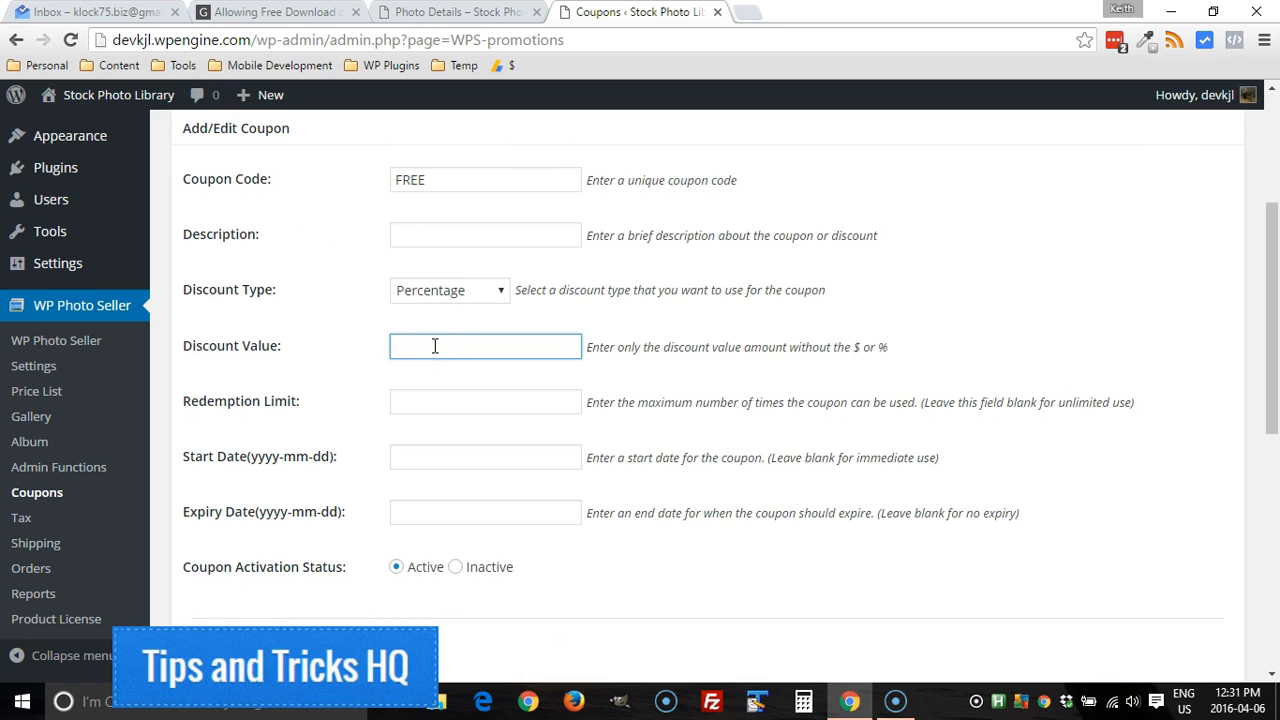
text(100)
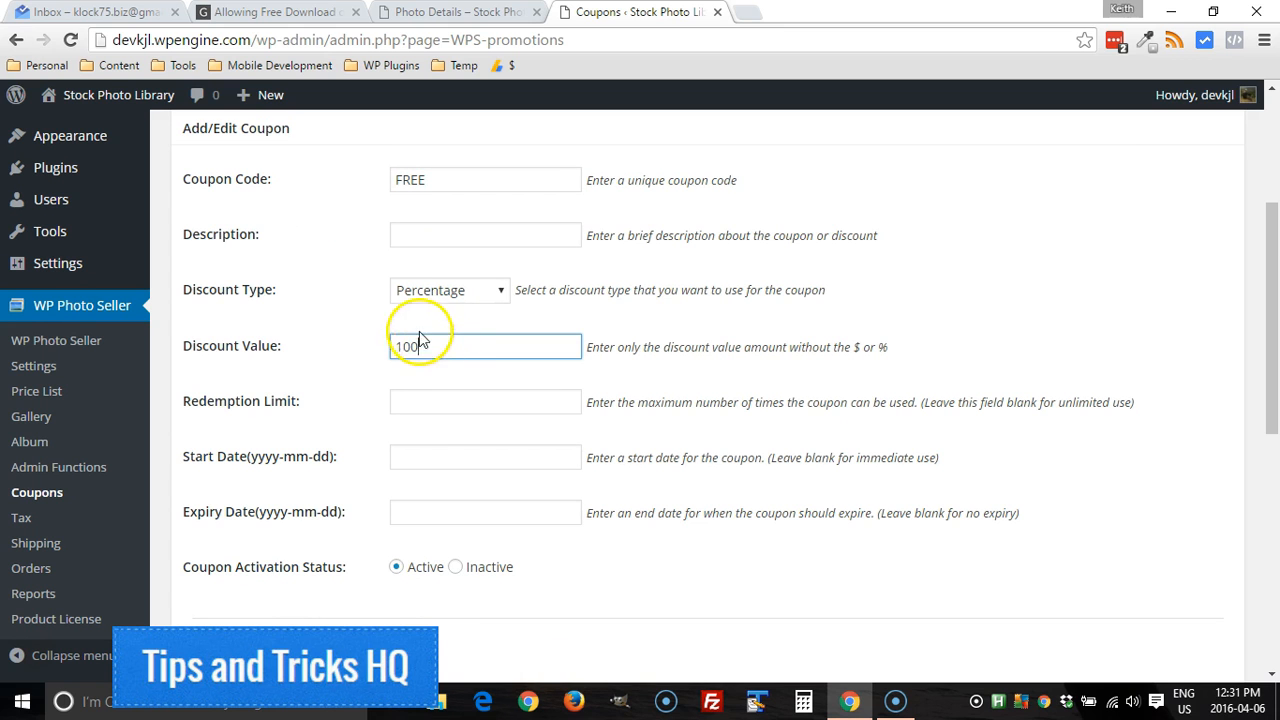
scroll(down, 3)
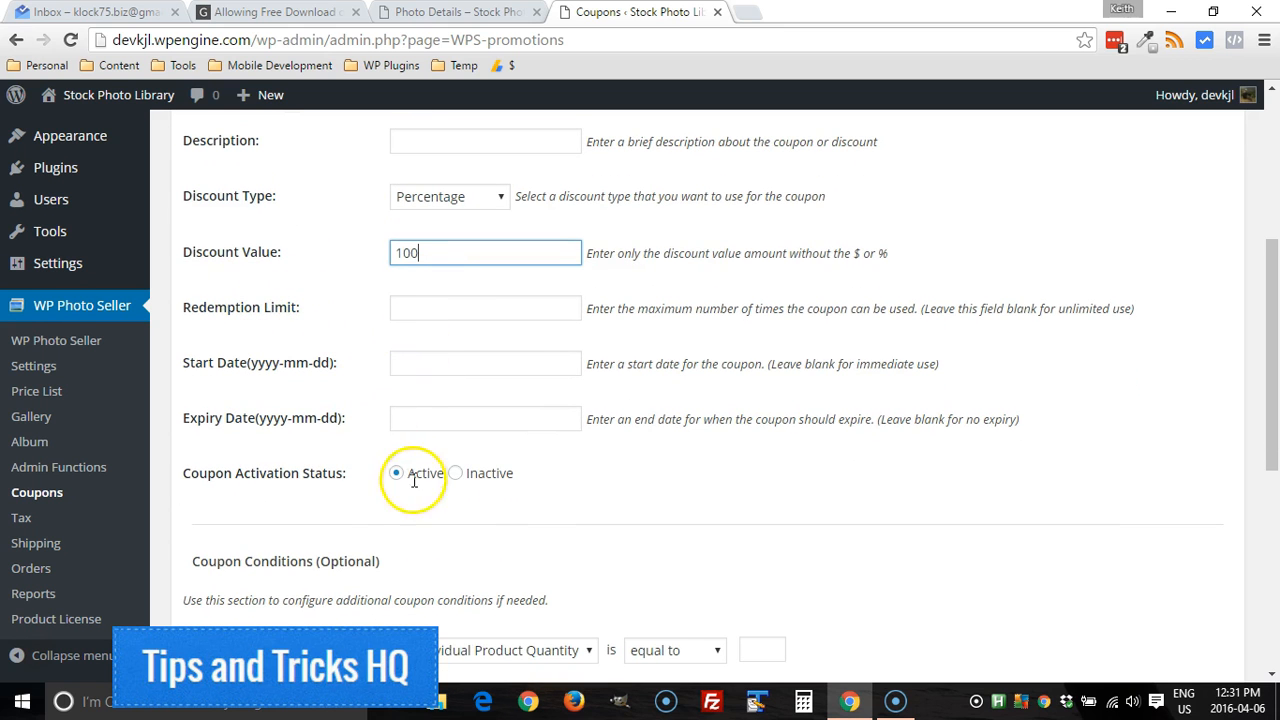
scroll(down, 3)
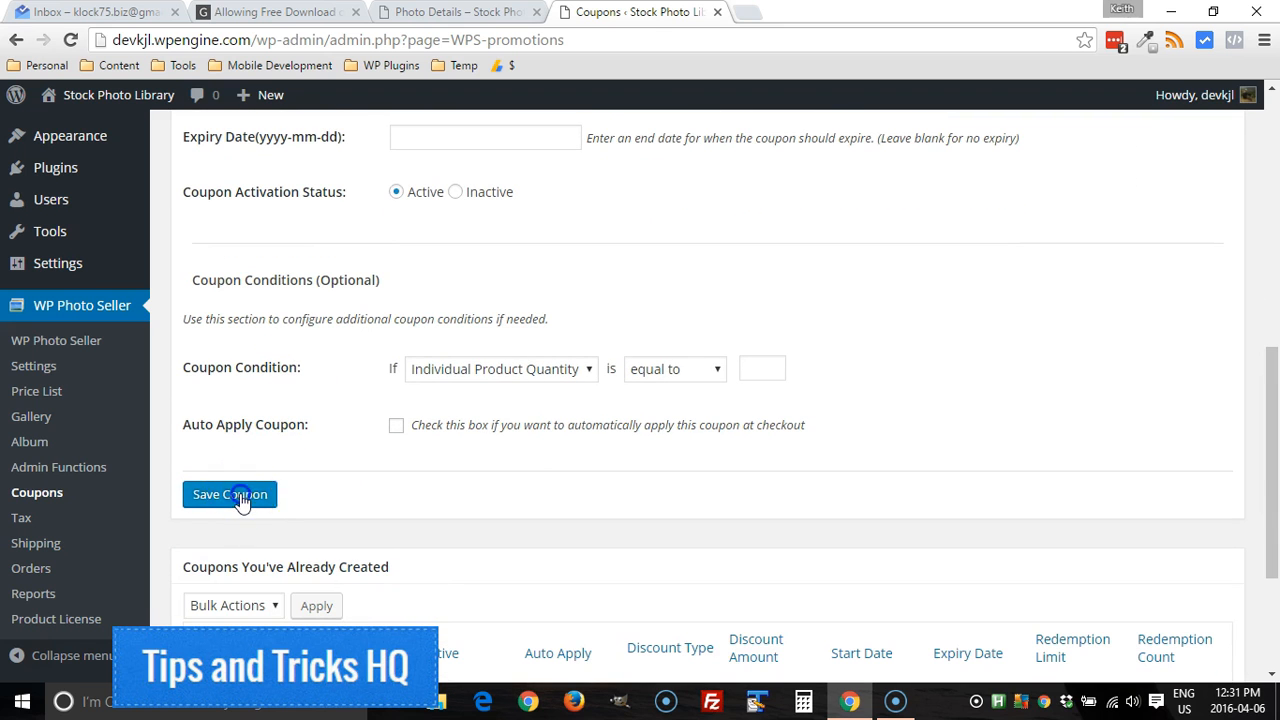
click(229, 494)
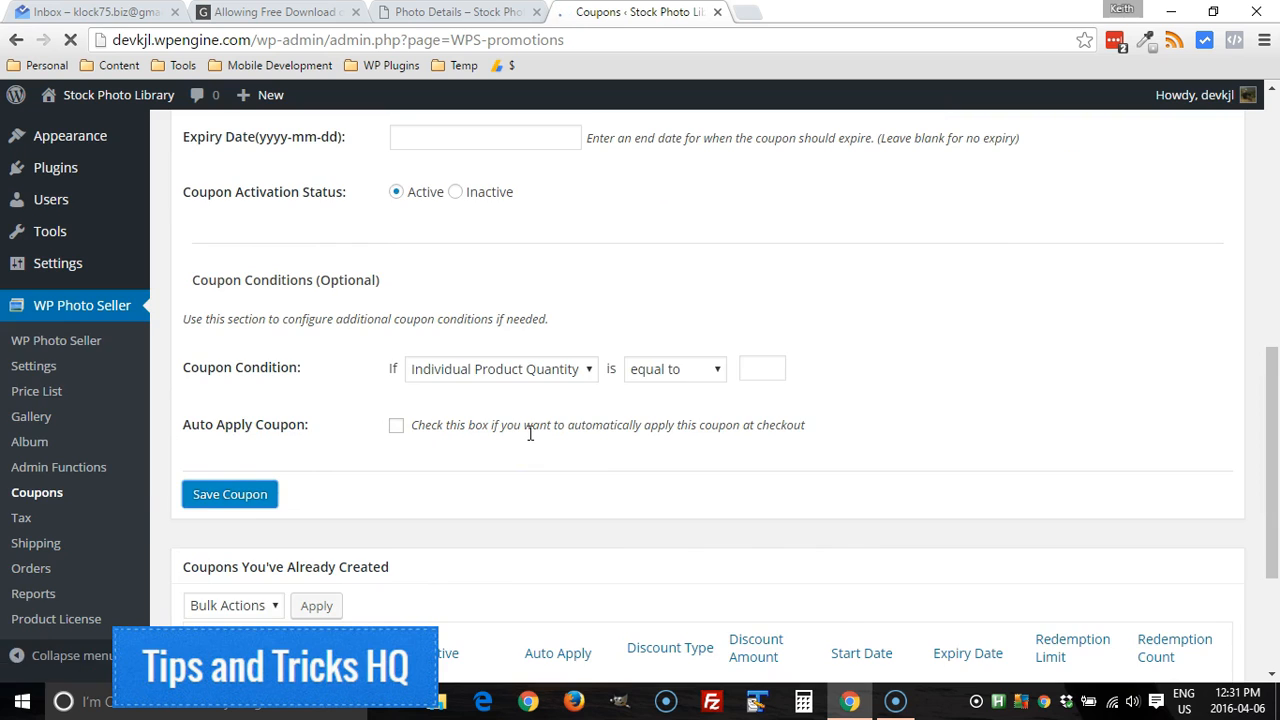
click(229, 494)
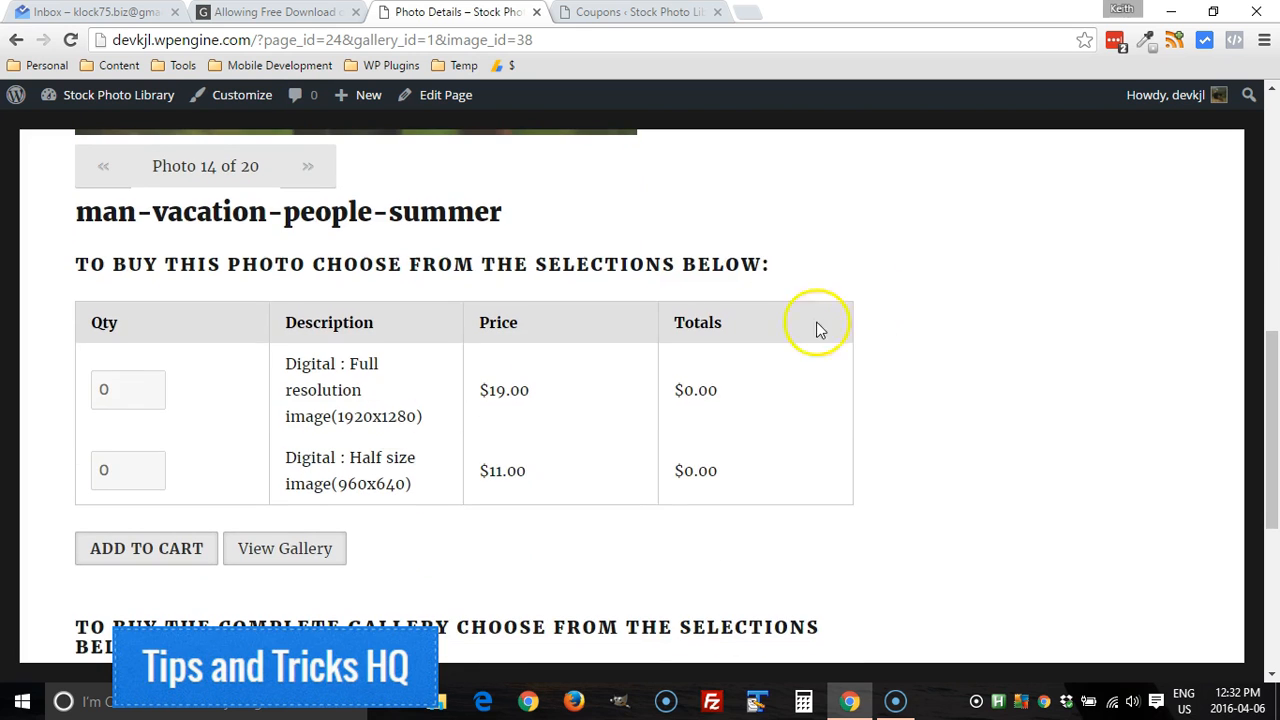
Step: Add 2 full-resolution copies and 1 half-size copy of photo 14, then open the cart
text(2)
text(1)
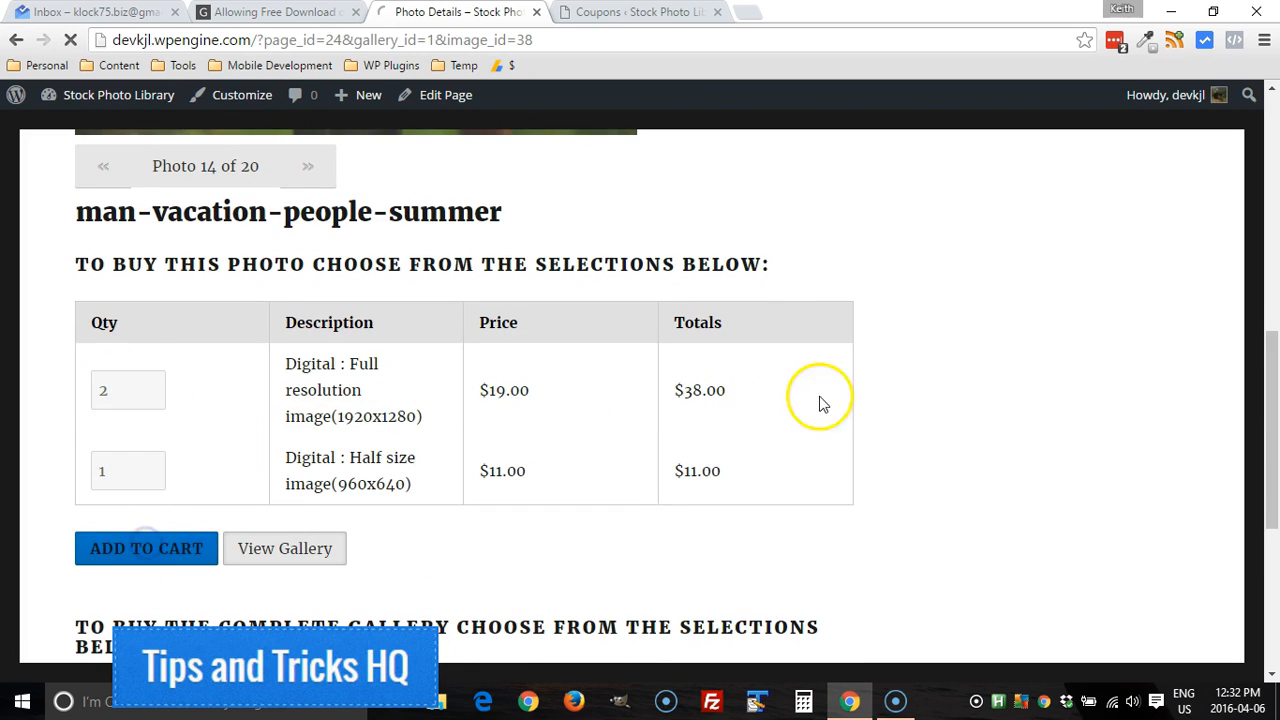
click(146, 548)
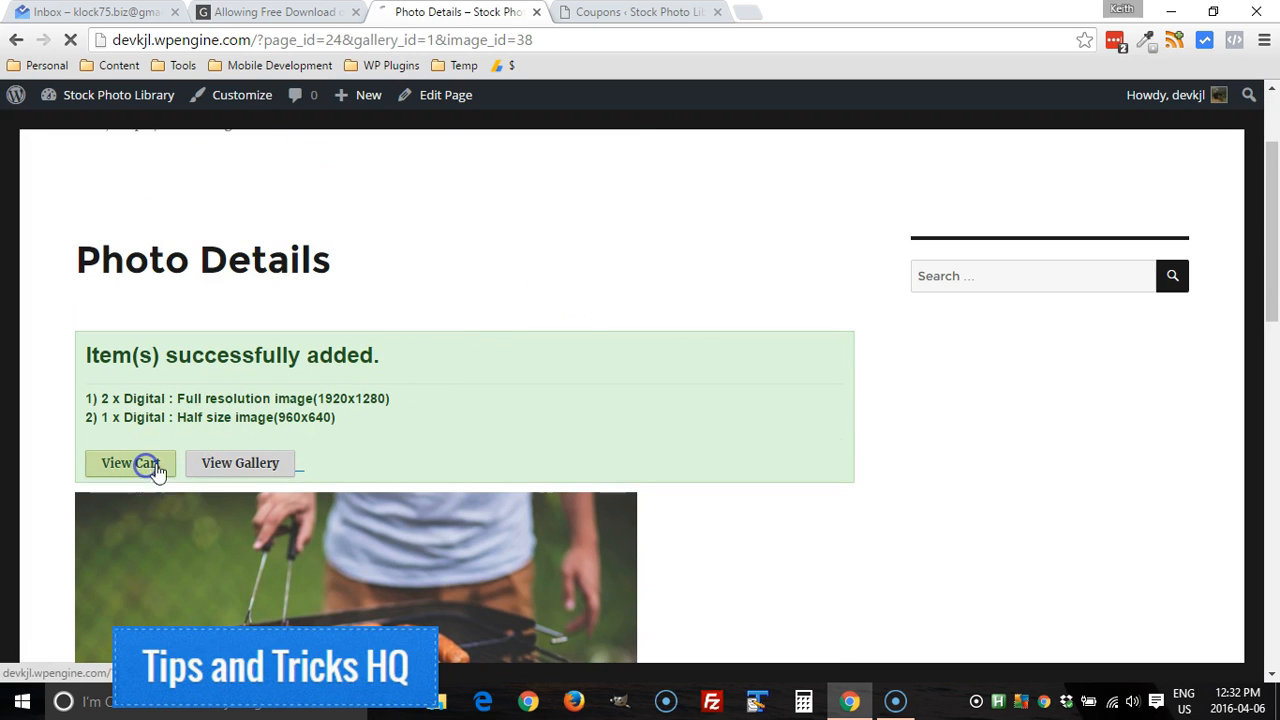
click(130, 463)
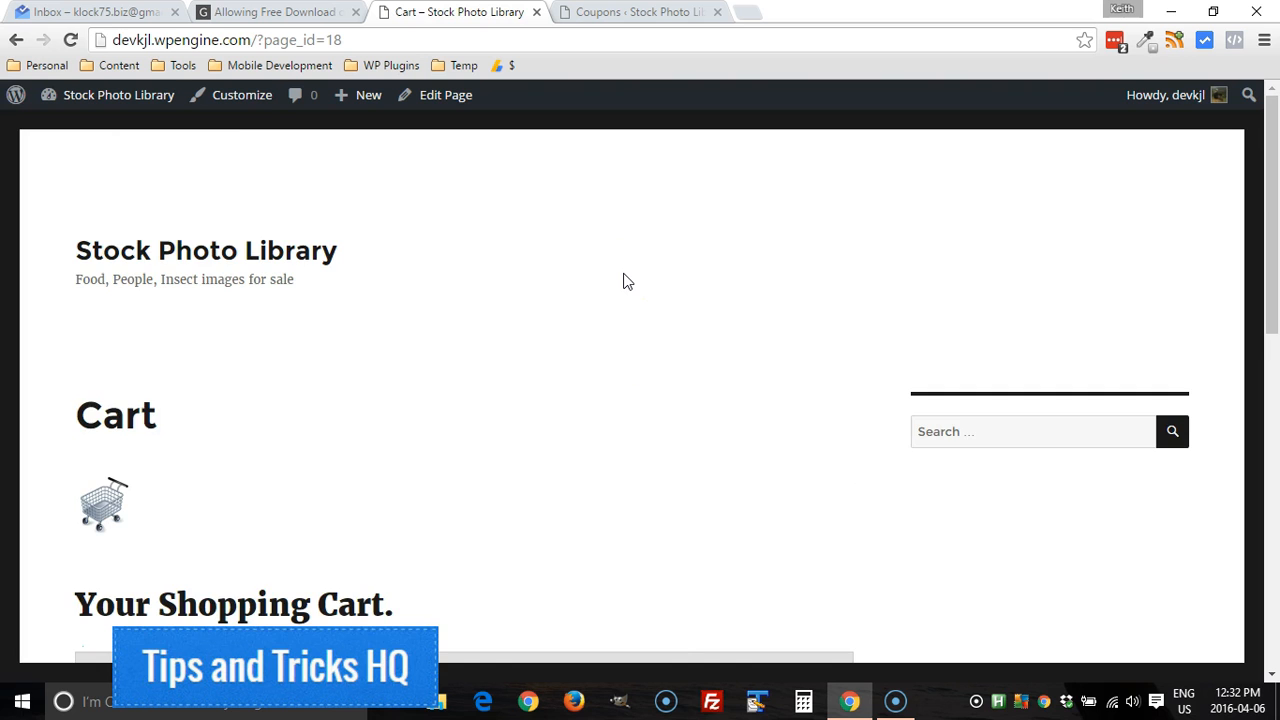
Step: Apply coupon code FREE in the cart and confirm the total drops from $49.00 to $0.00
scroll(down, 3)
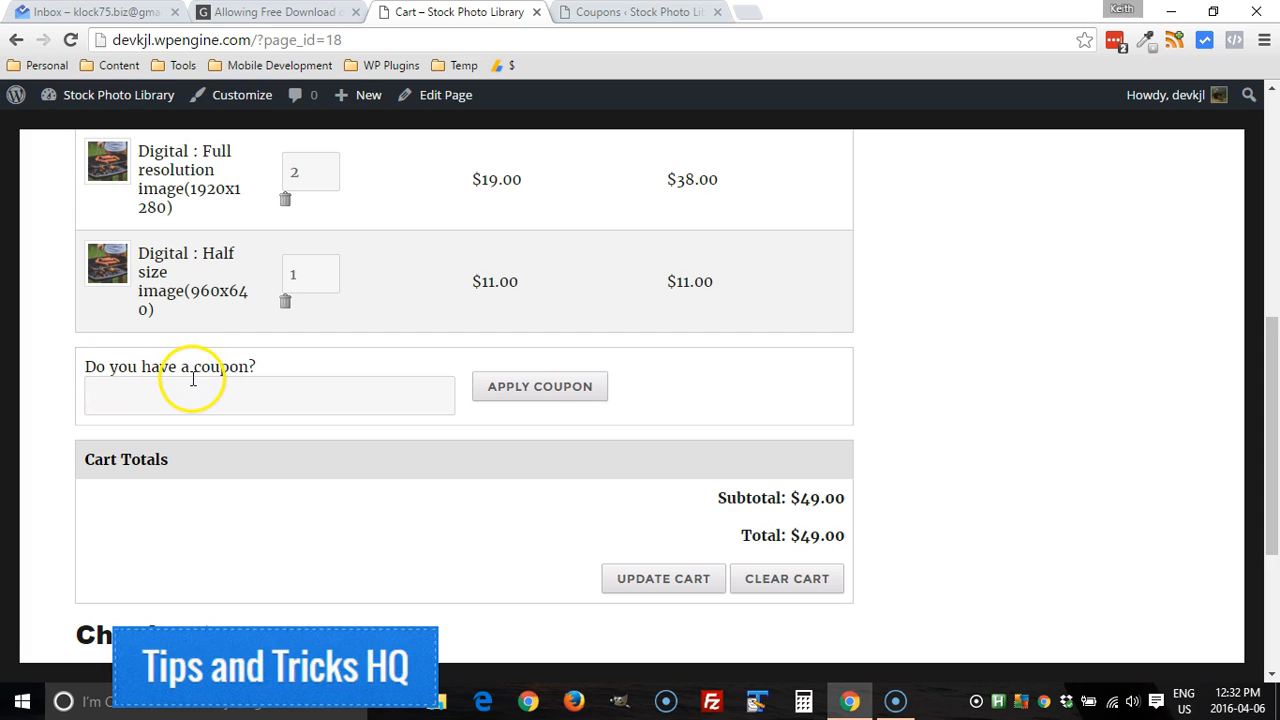
click(221, 395)
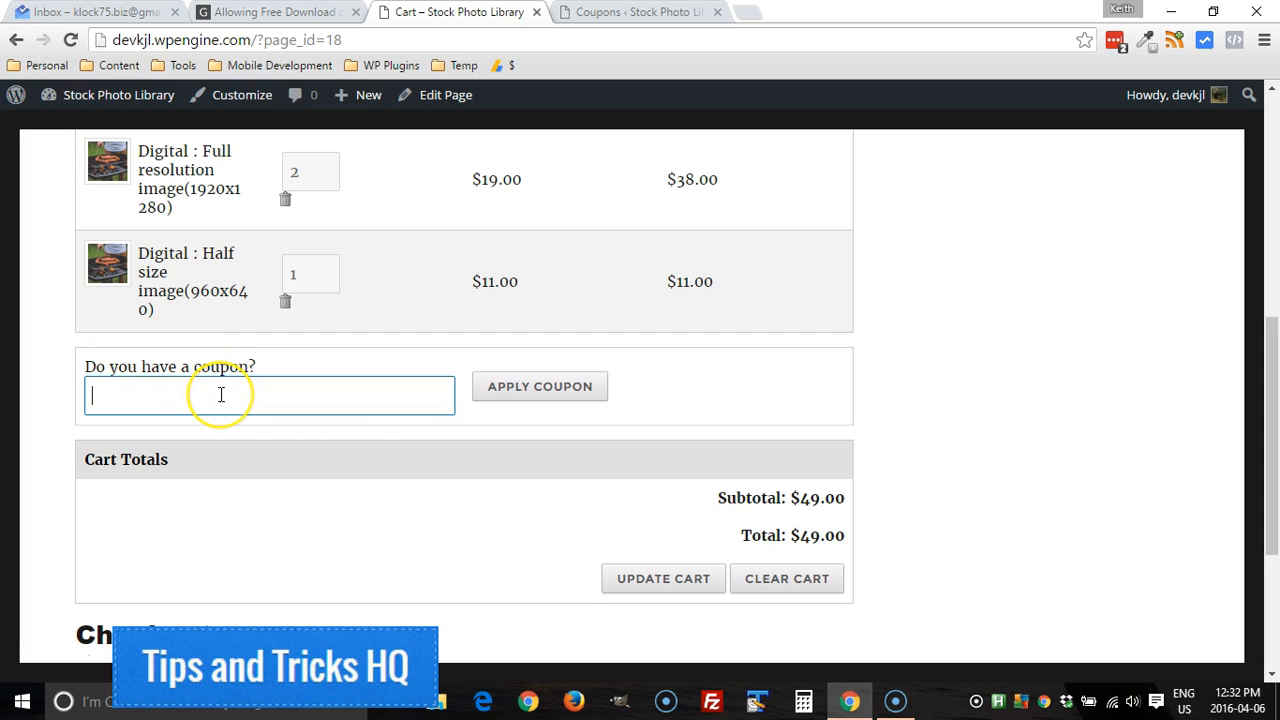
text(FREE)
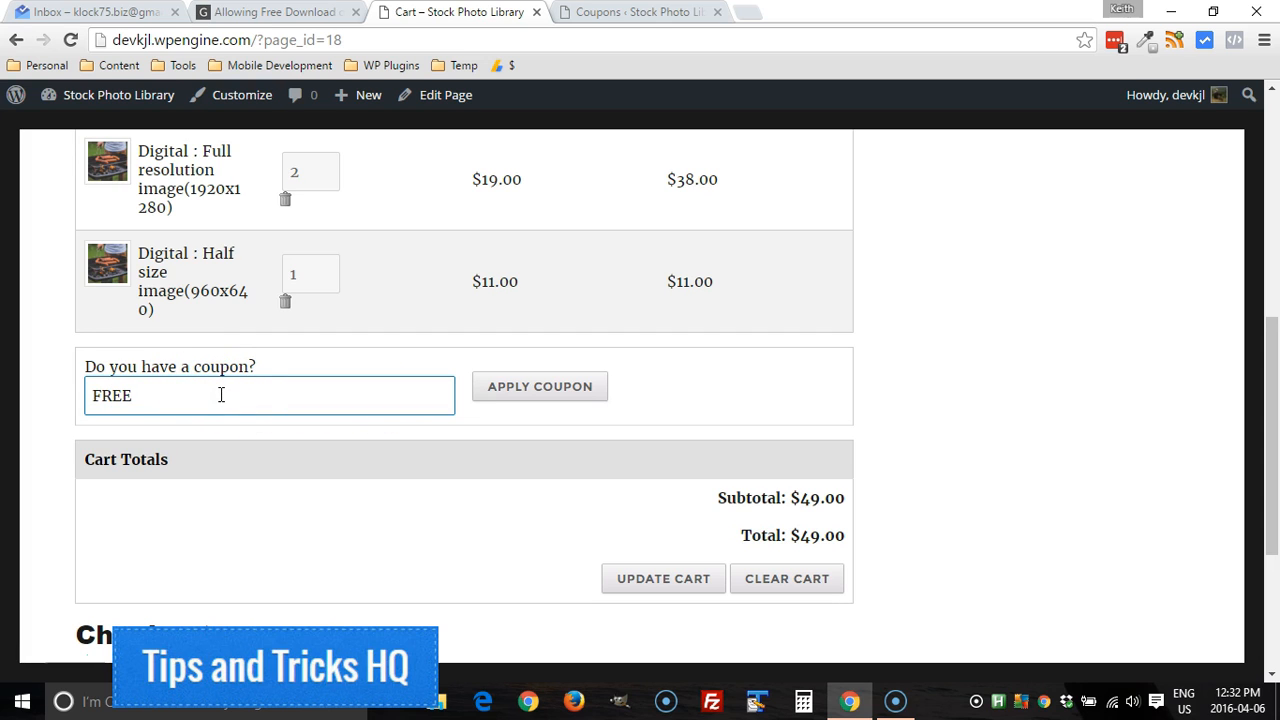
click(540, 386)
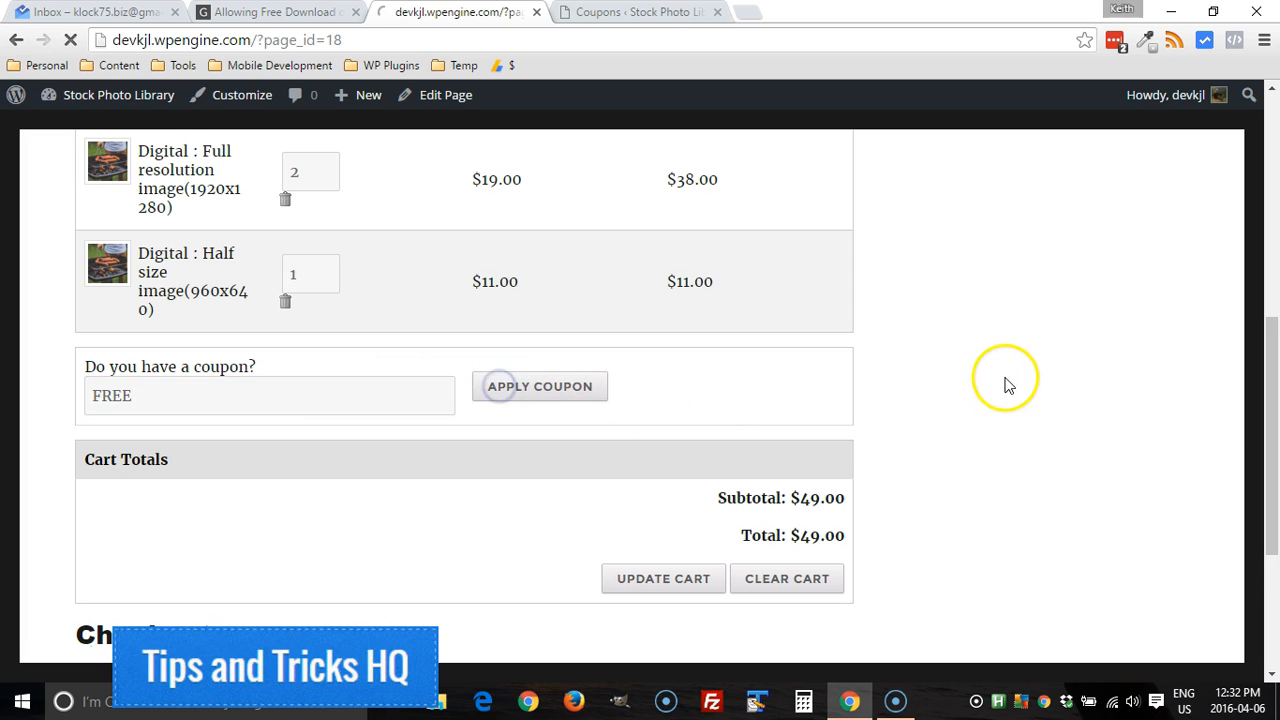
click(539, 386)
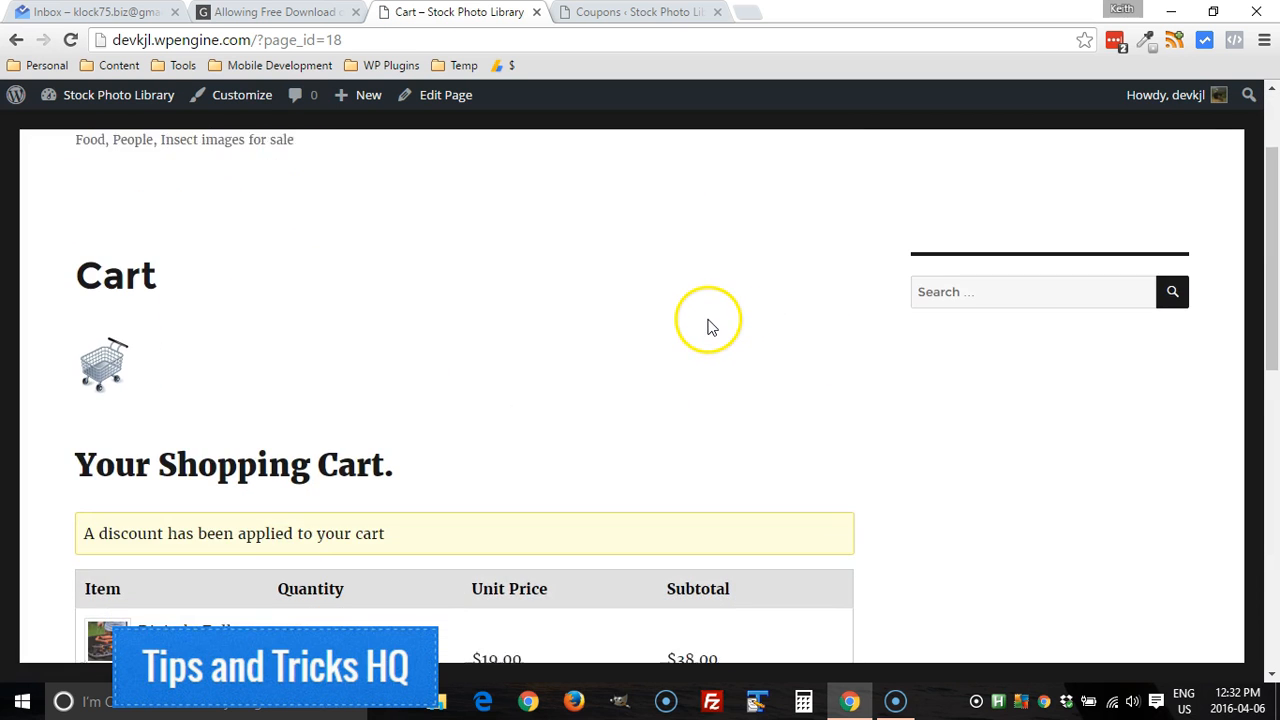
scroll(down, 3)
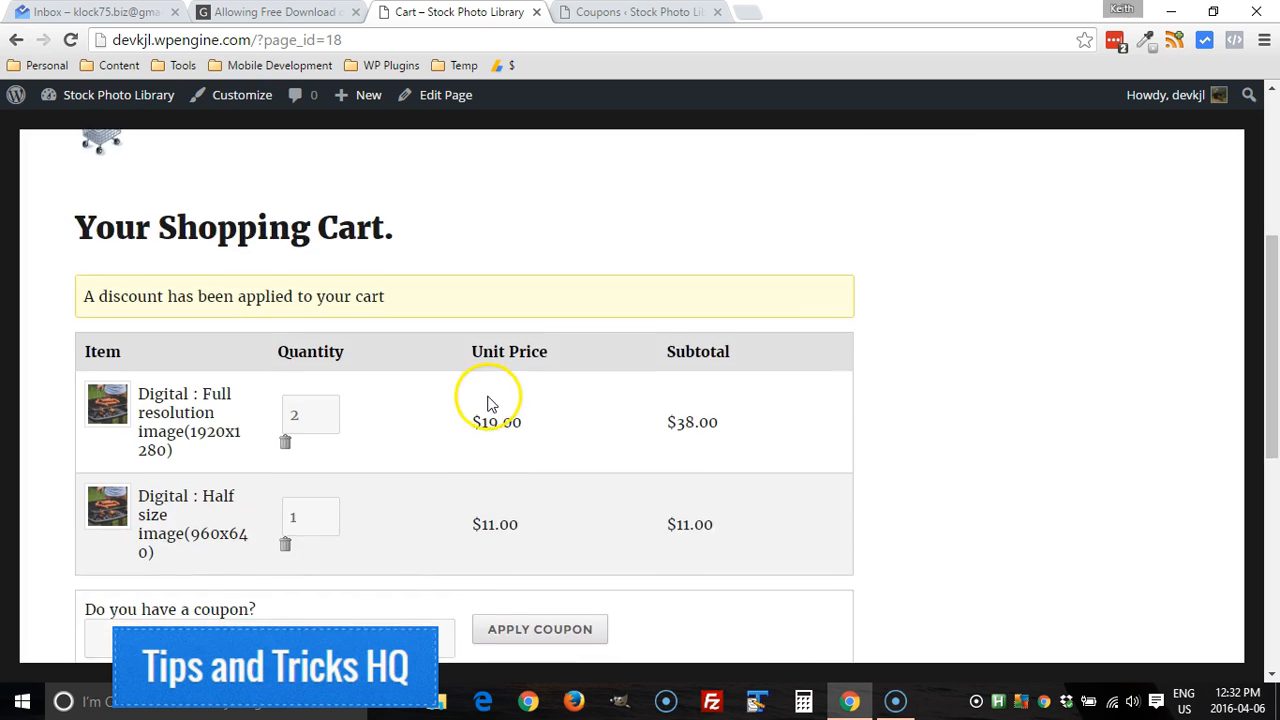
scroll(down, 3)
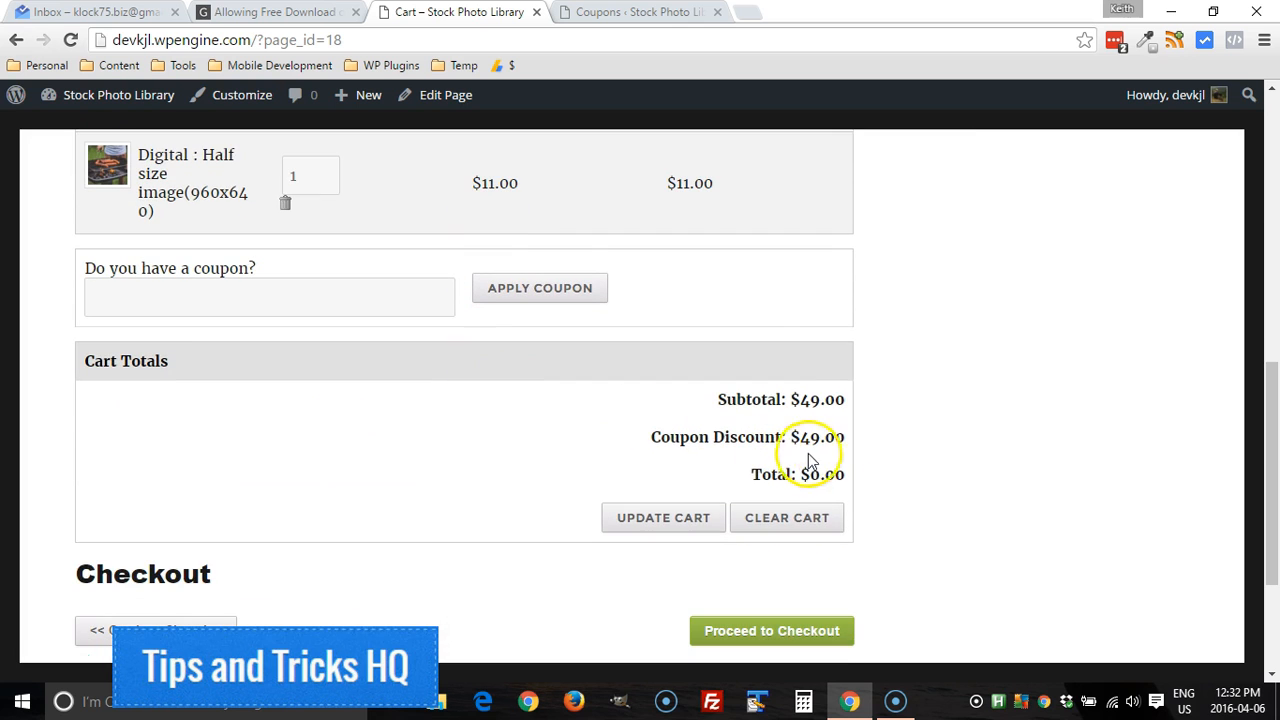
scroll(down, 3)
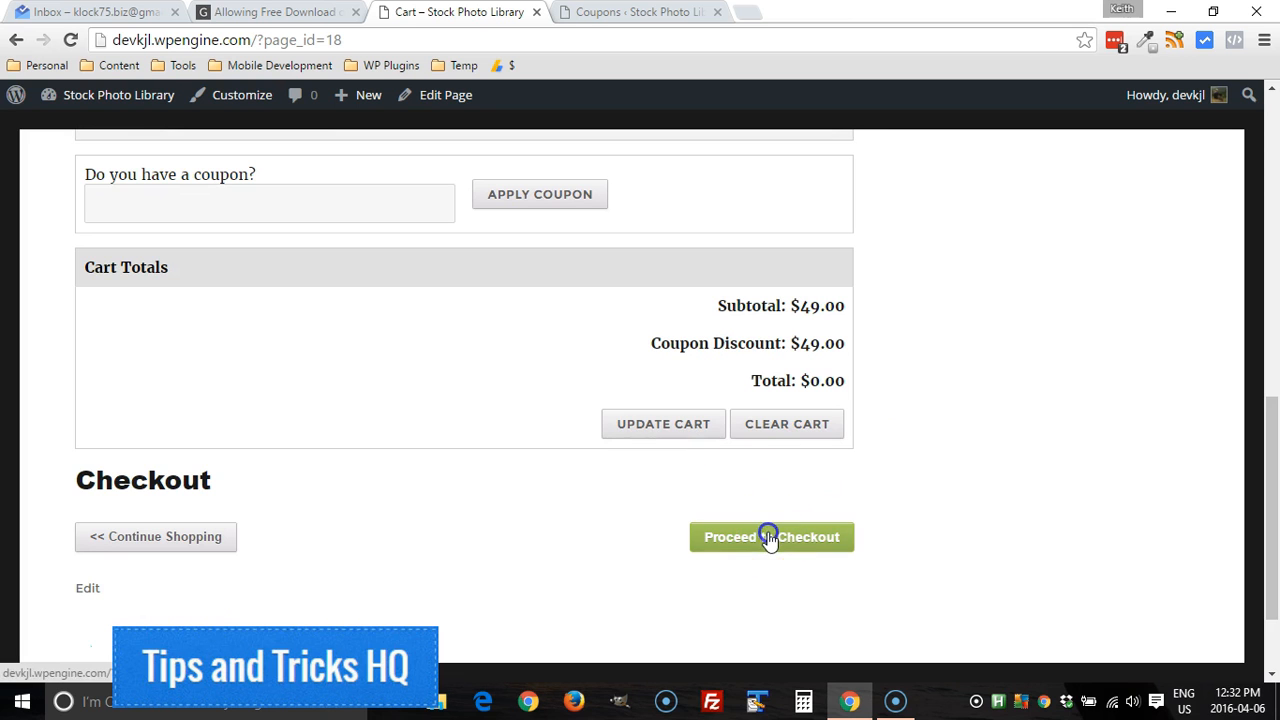
Step: Proceed to checkout and review the order details form and the $0.00 total
click(771, 536)
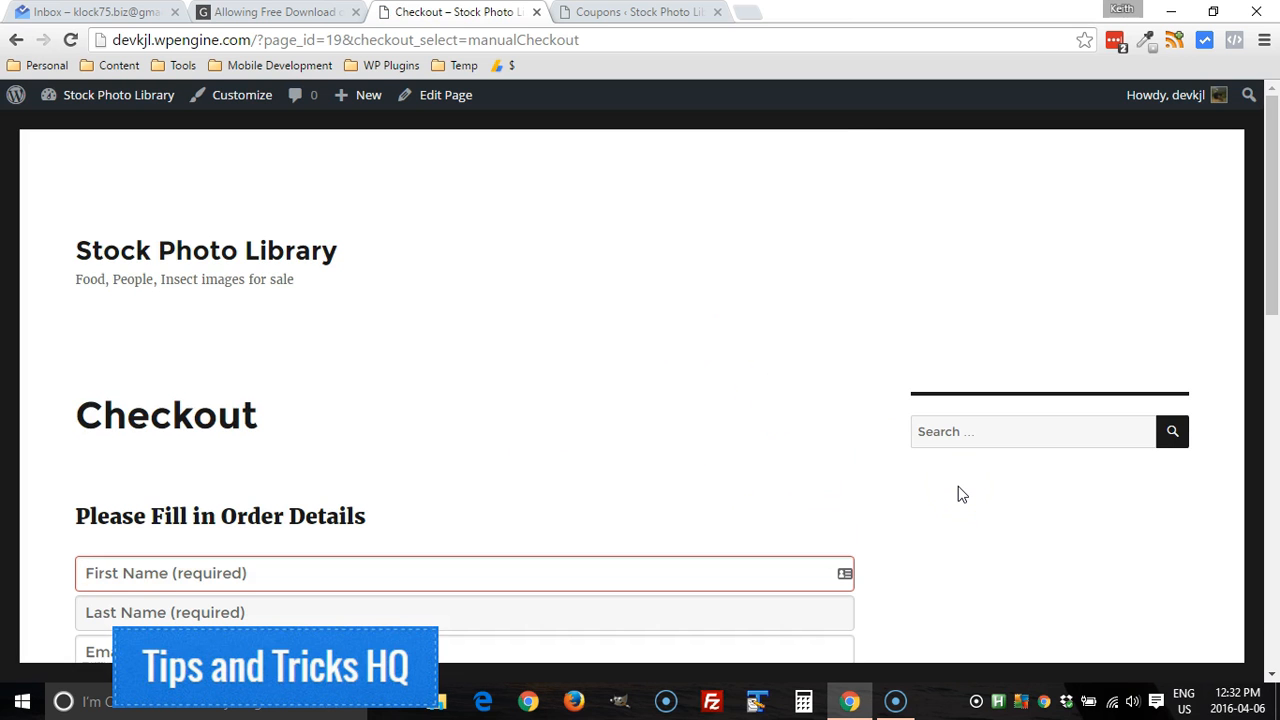
scroll(down, 3)
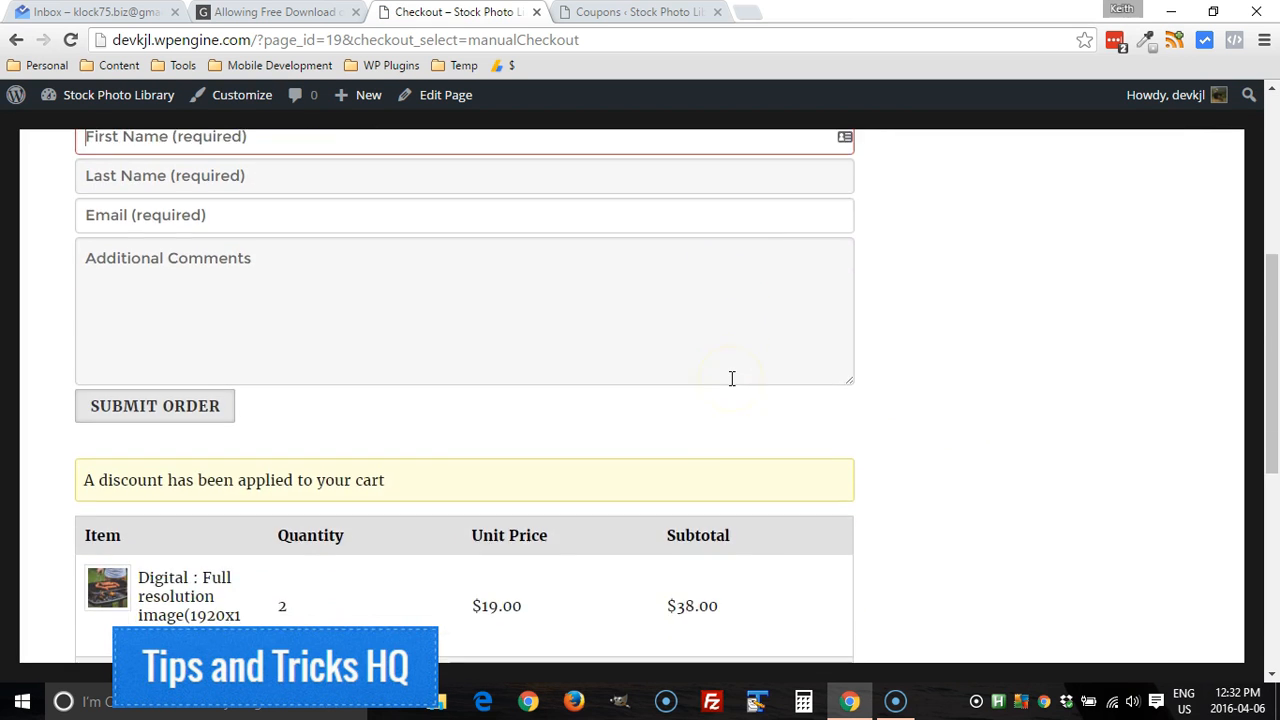
scroll(down, 3)
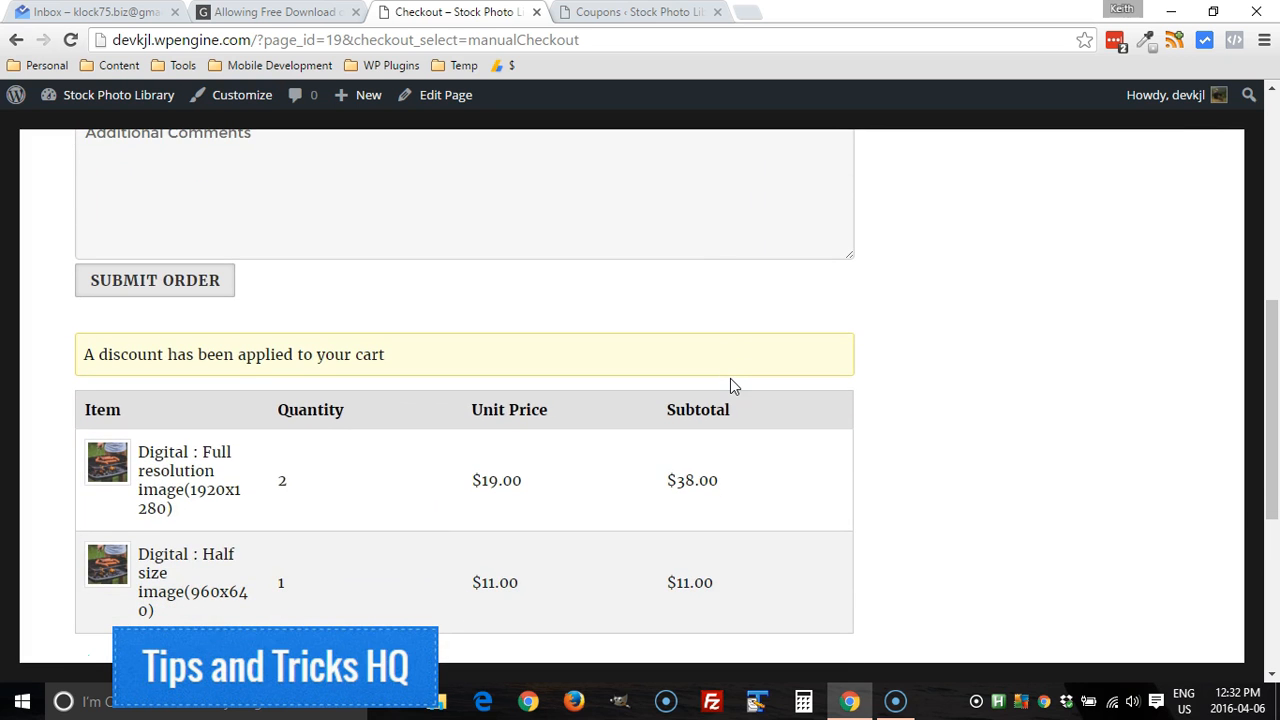
scroll(down, 3)
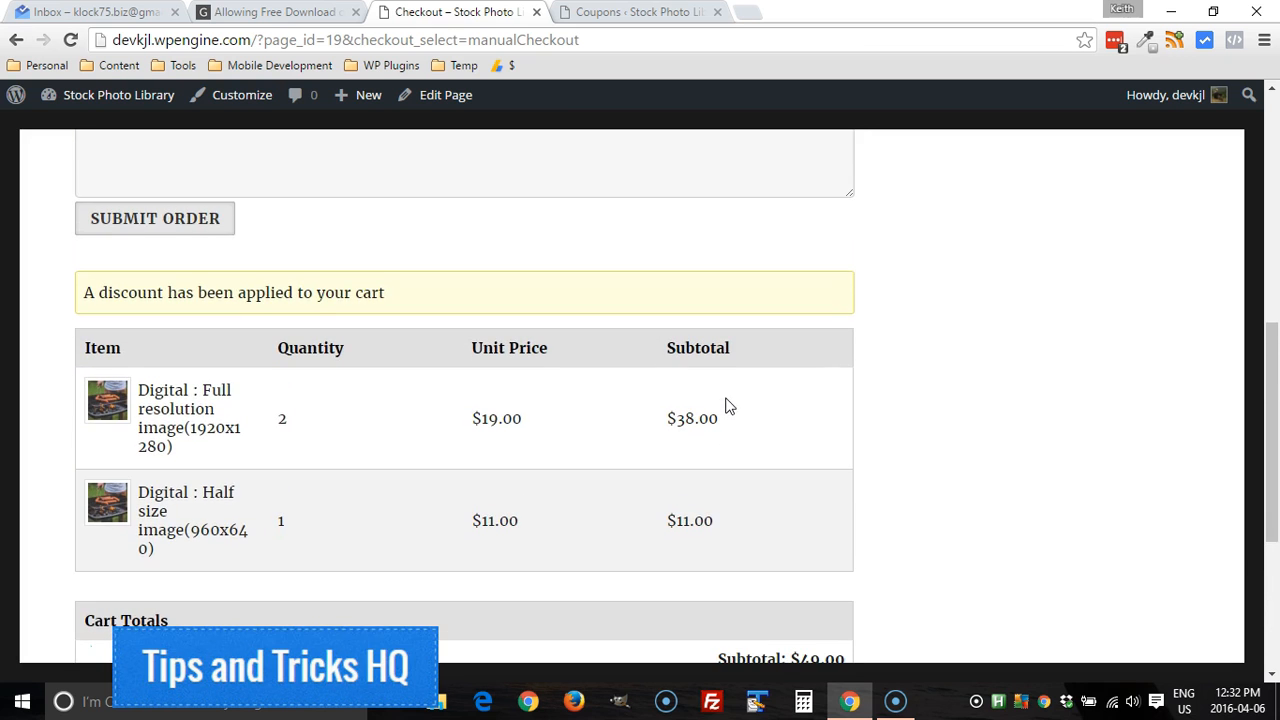
scroll(down, 3)
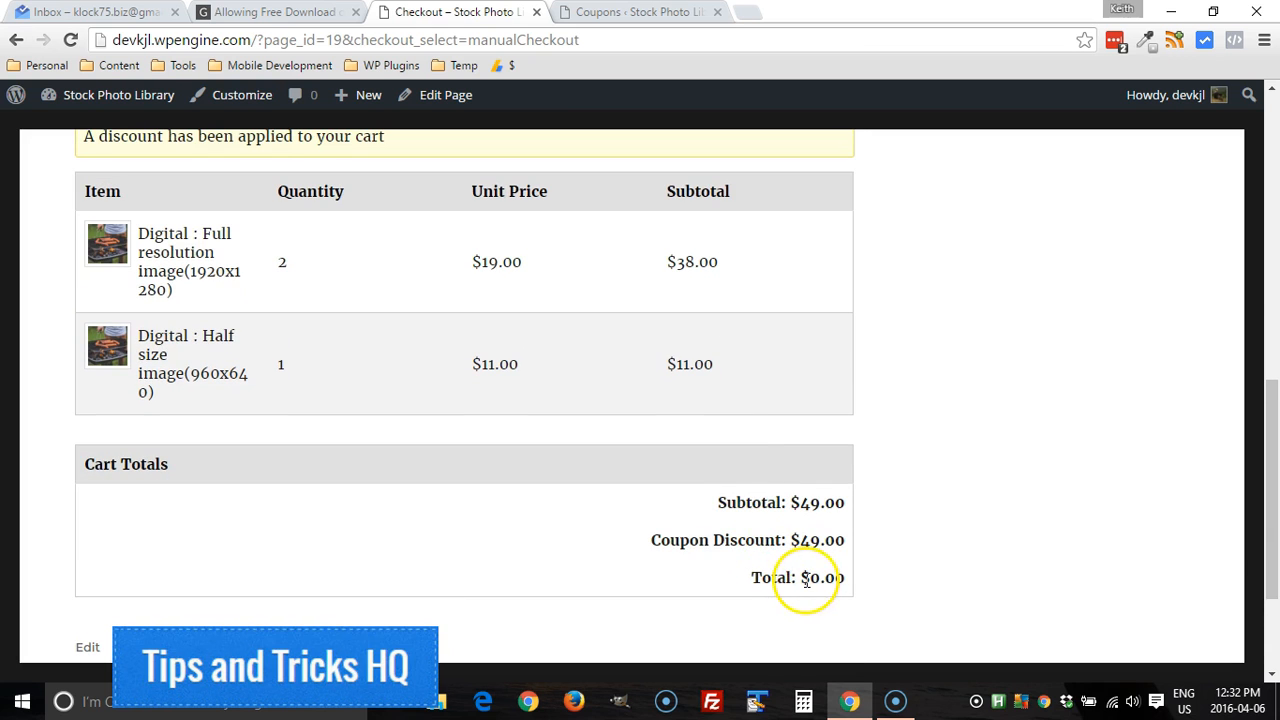